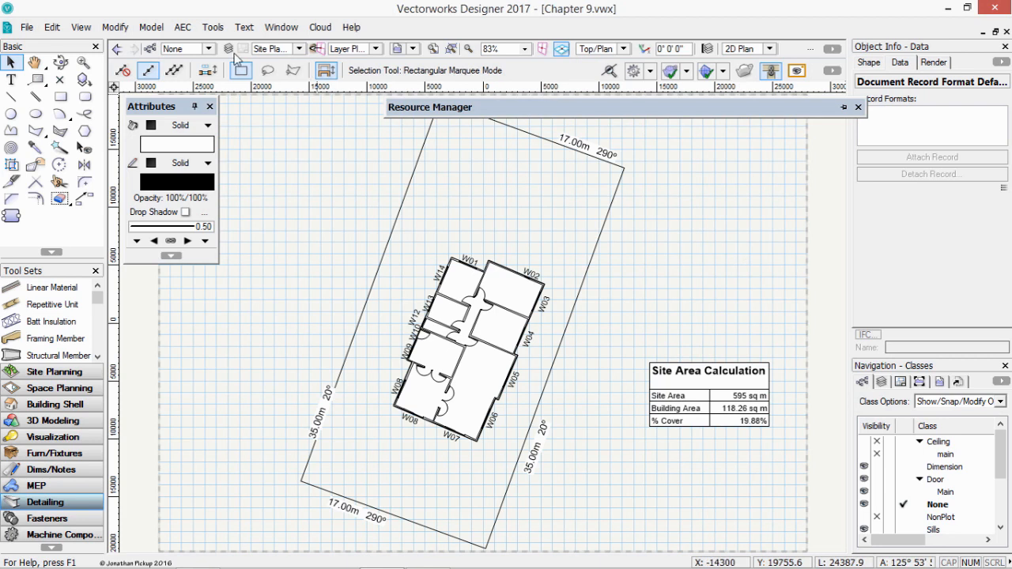
Create a new report titled 'Window Schedule' and choose the Window record to list.
click(212, 26)
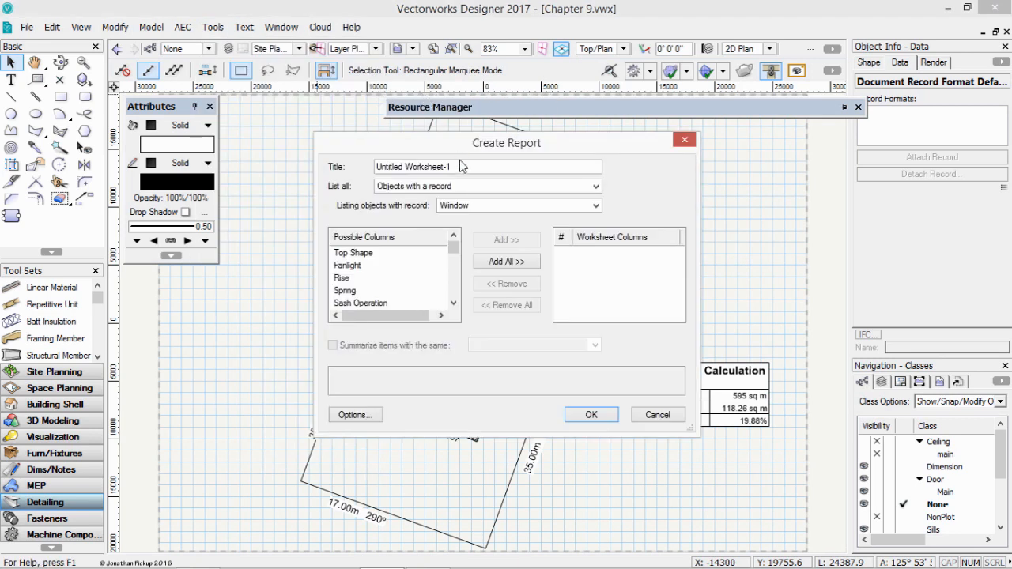
click(487, 166)
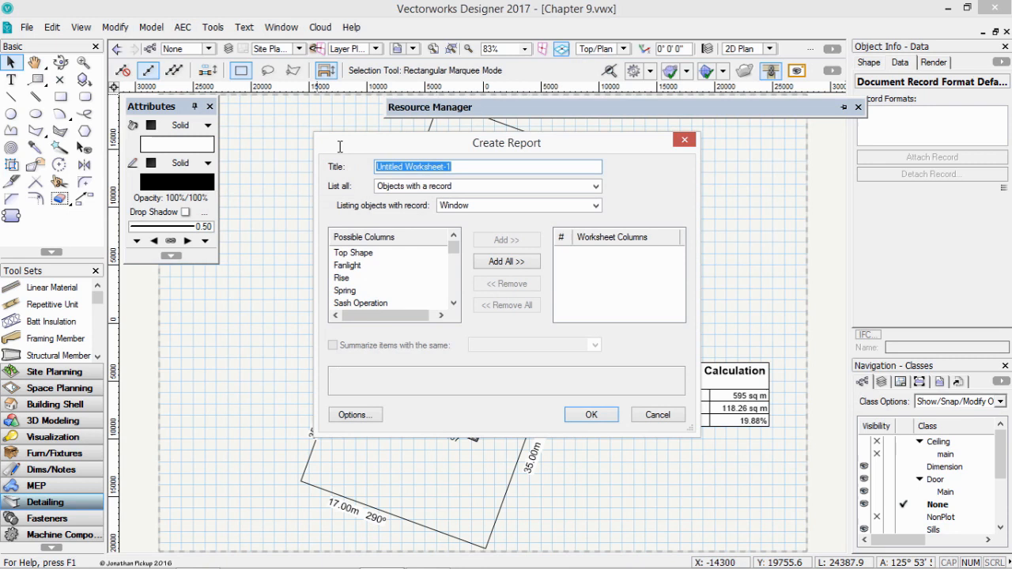
text(Wi)
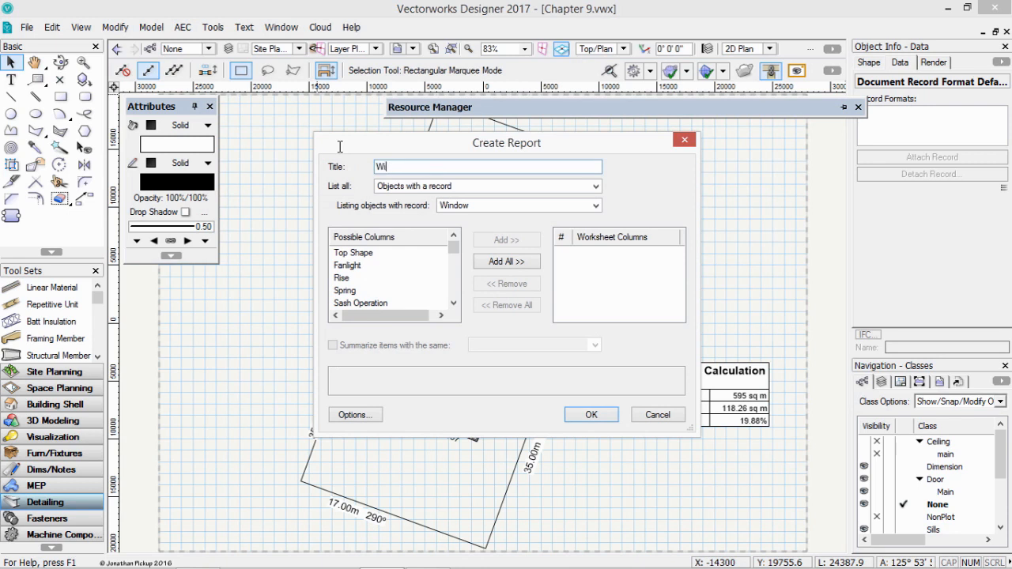
text(ndow Schedule)
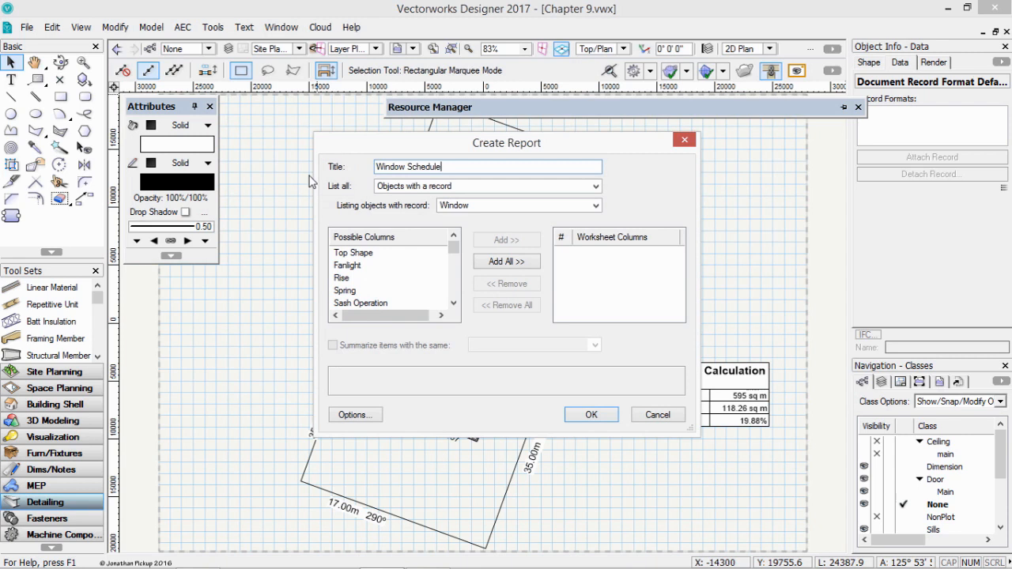
click(519, 205)
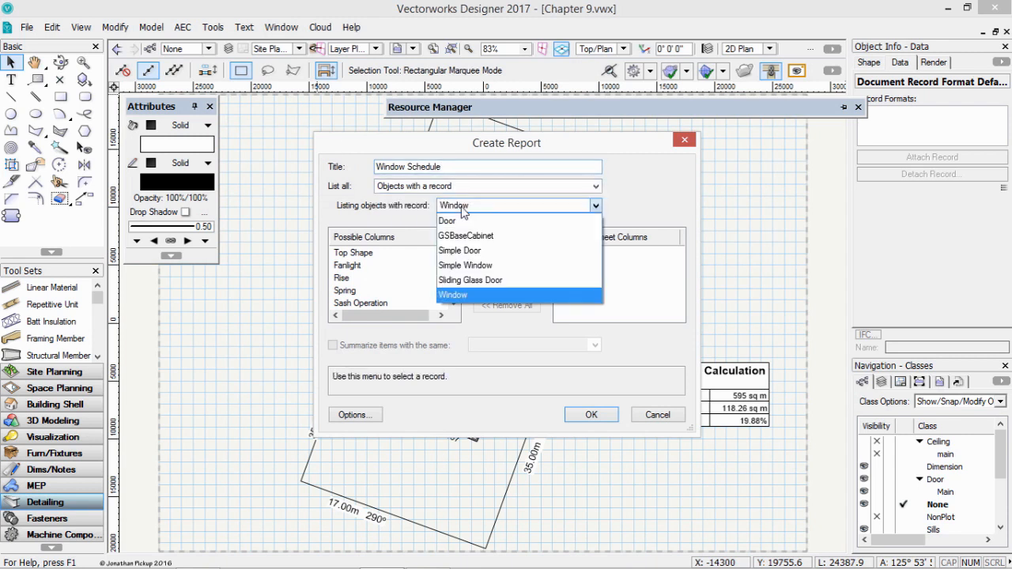
Keep the Window record and add ID Prefix and ID Label as report columns.
click(452, 295)
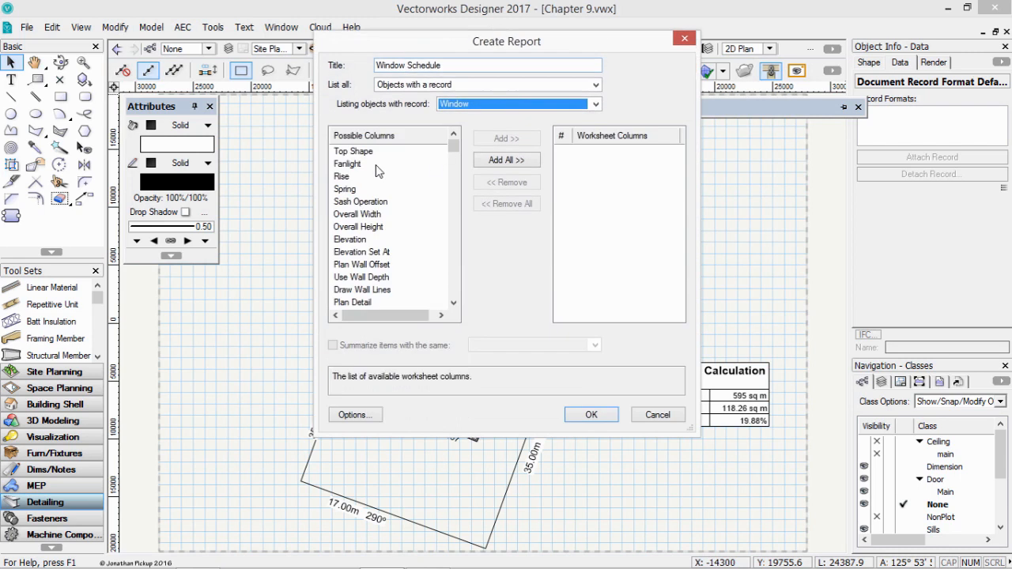
mouse_move(382, 298)
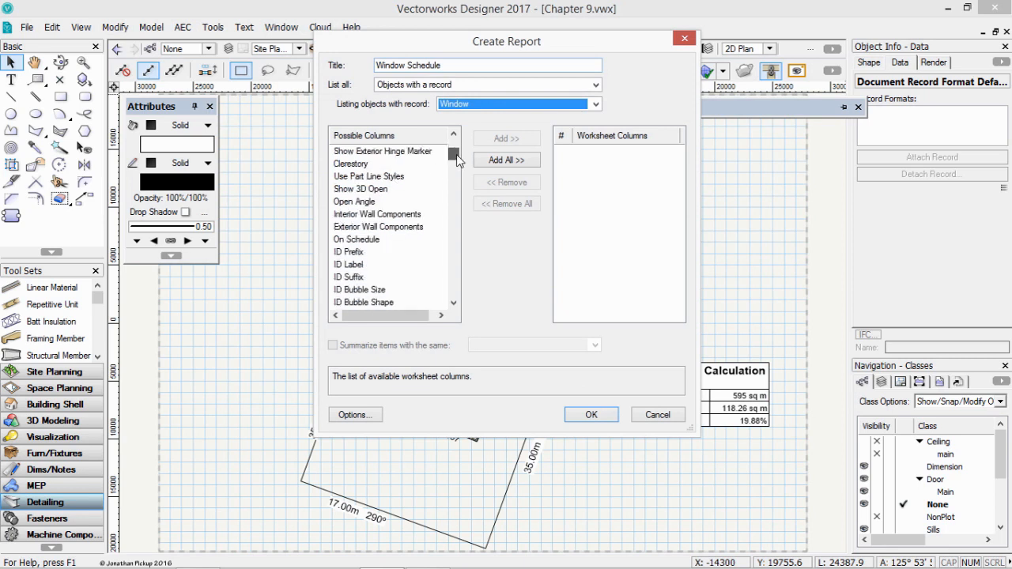
click(348, 239)
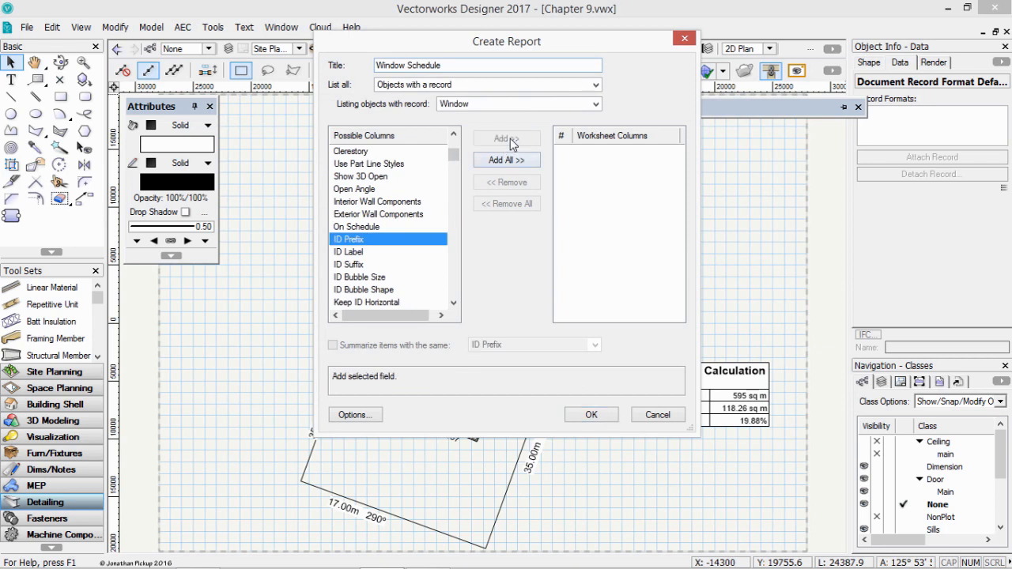
click(506, 139)
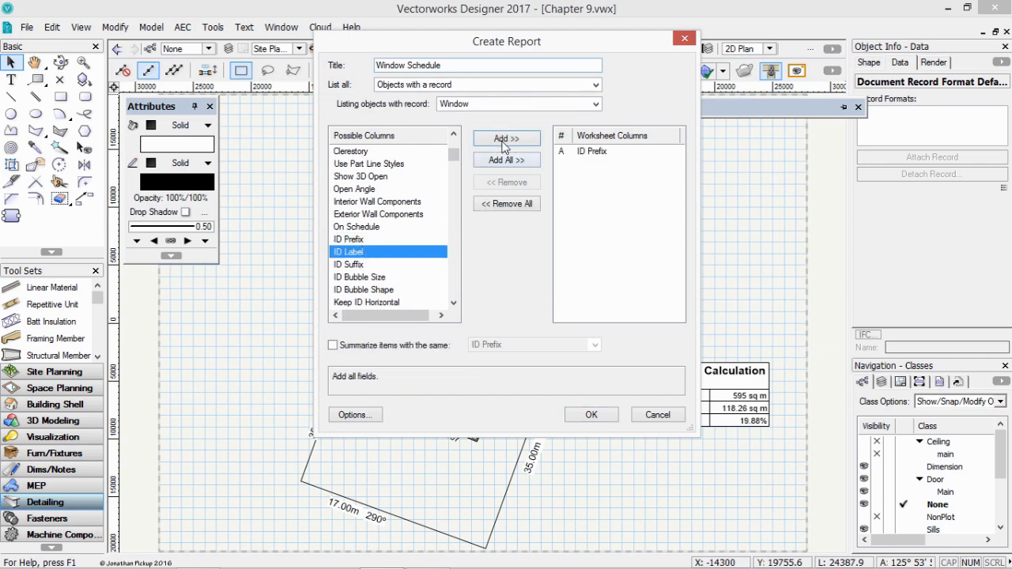
click(507, 139)
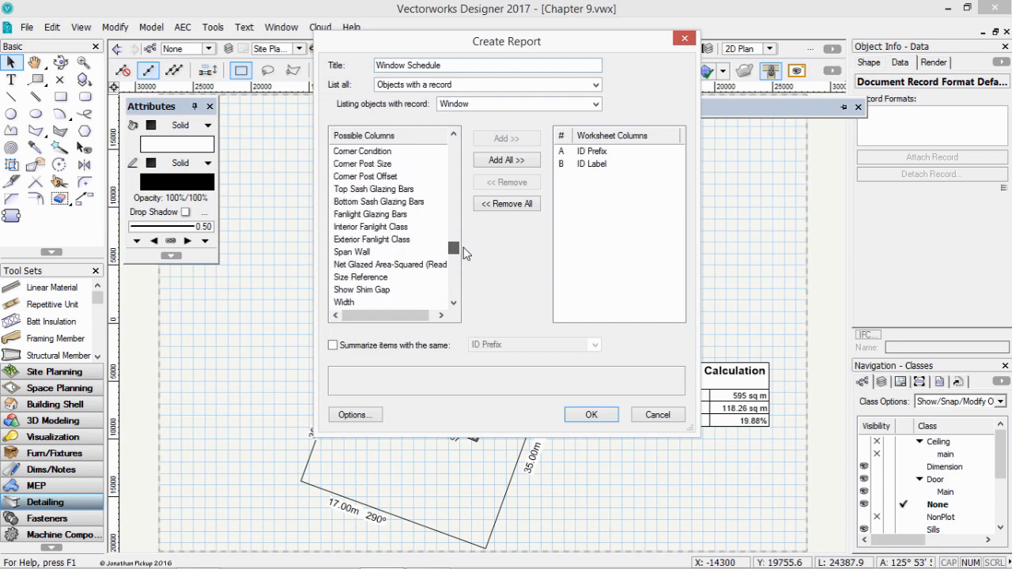
Add Width and Height columns and scroll on toward Sash Operation and User Field 1.
scroll(down, 3)
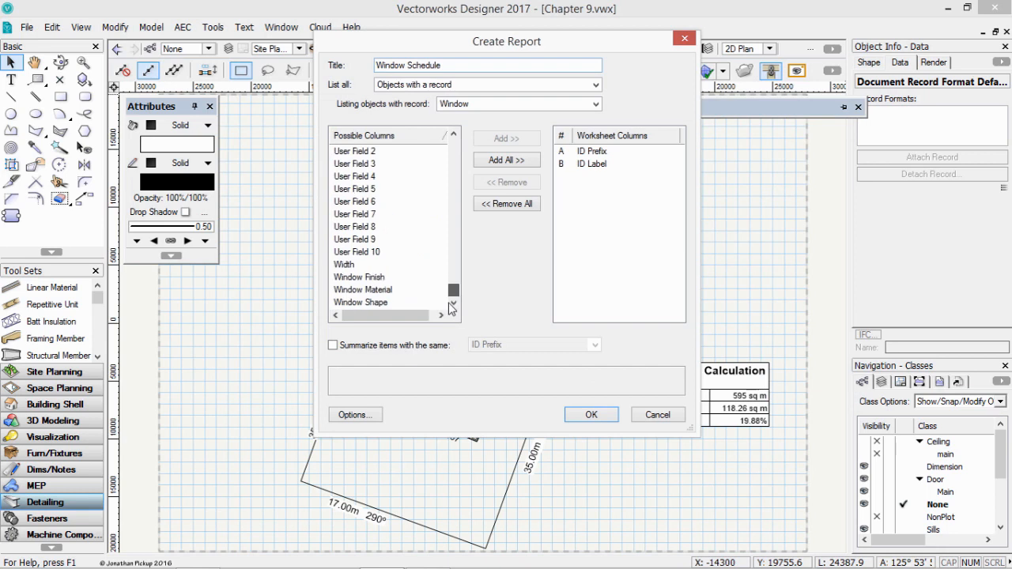
click(345, 264)
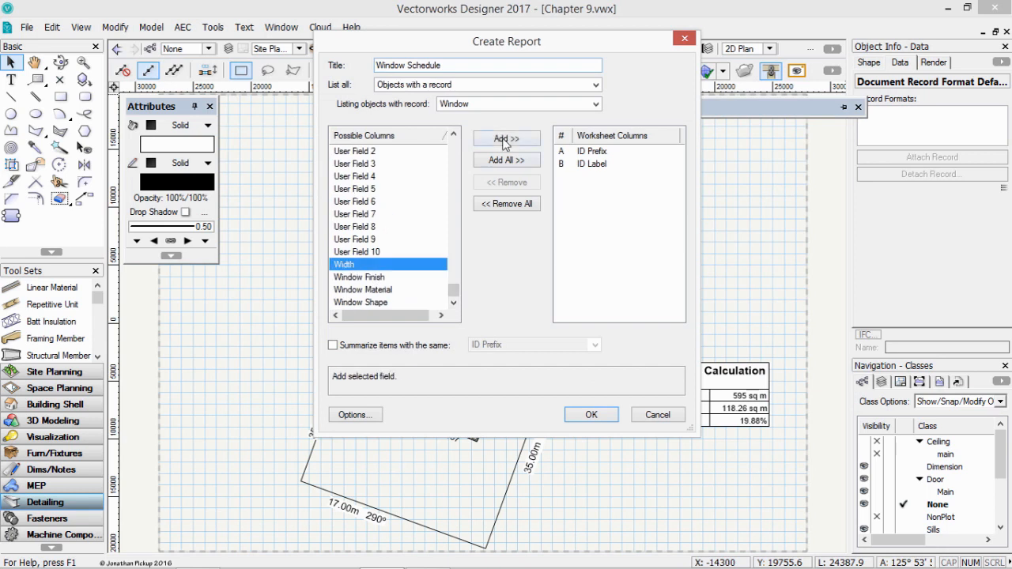
click(506, 140)
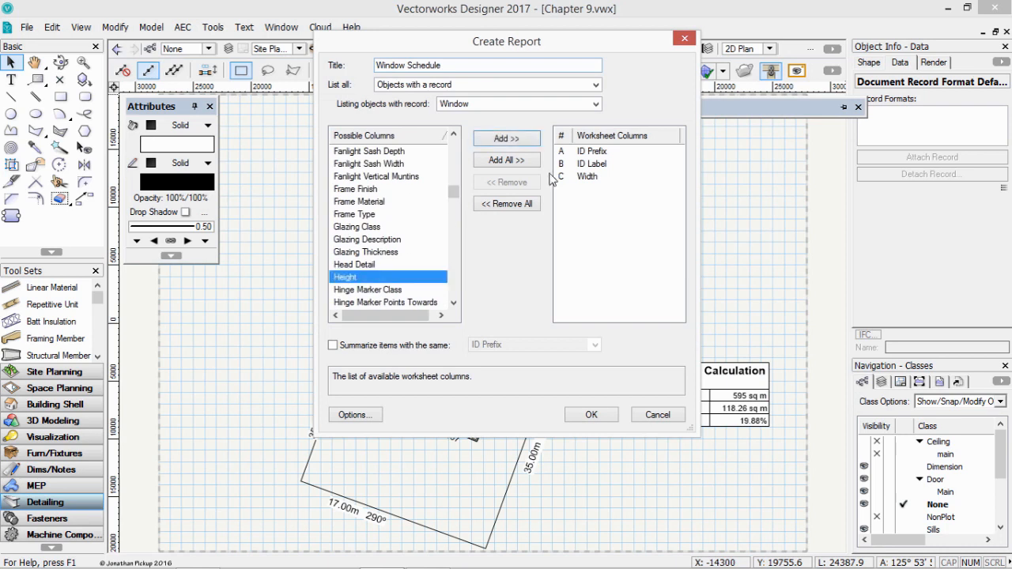
click(506, 139)
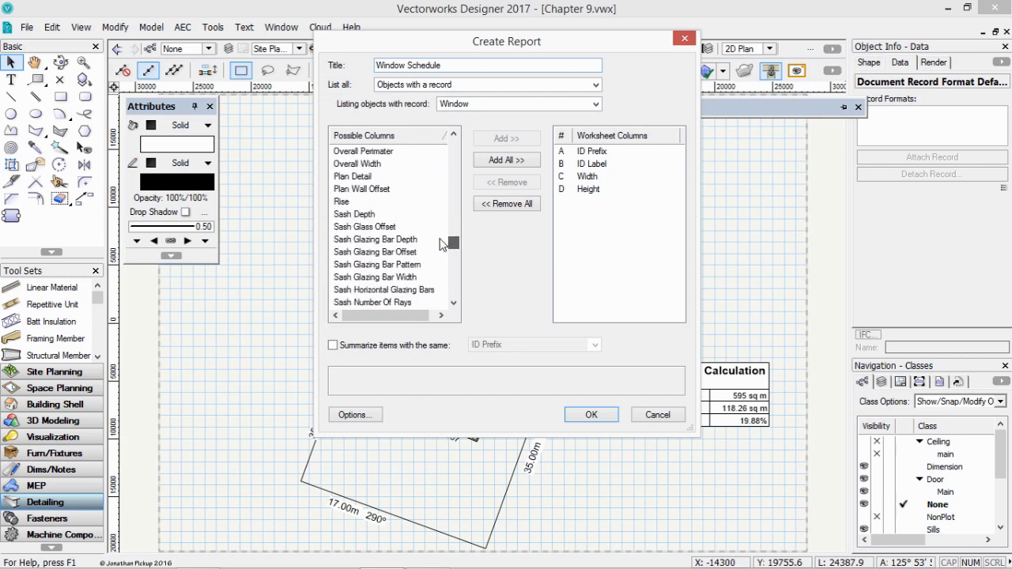
scroll(down, 3)
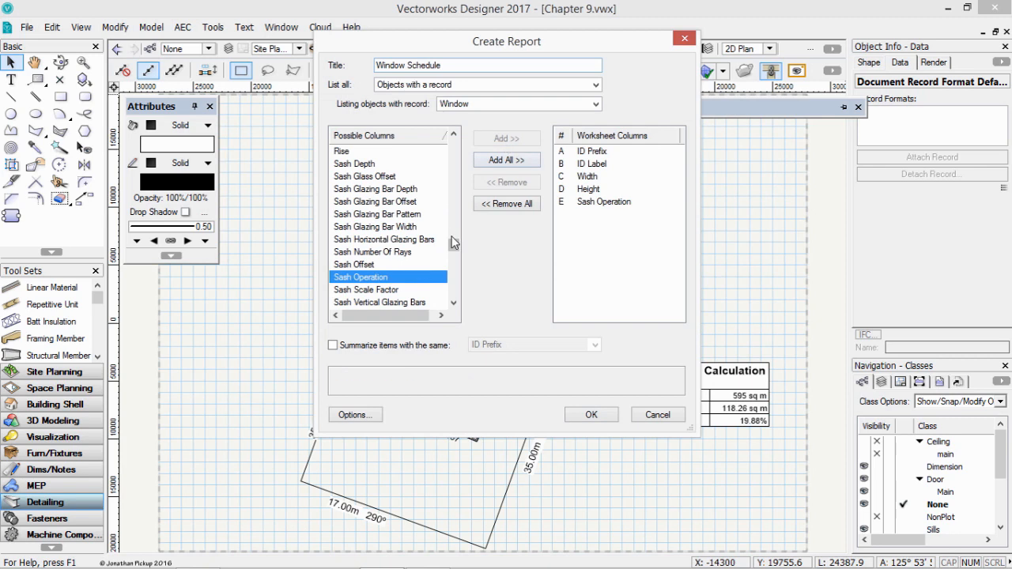
scroll(down, 3)
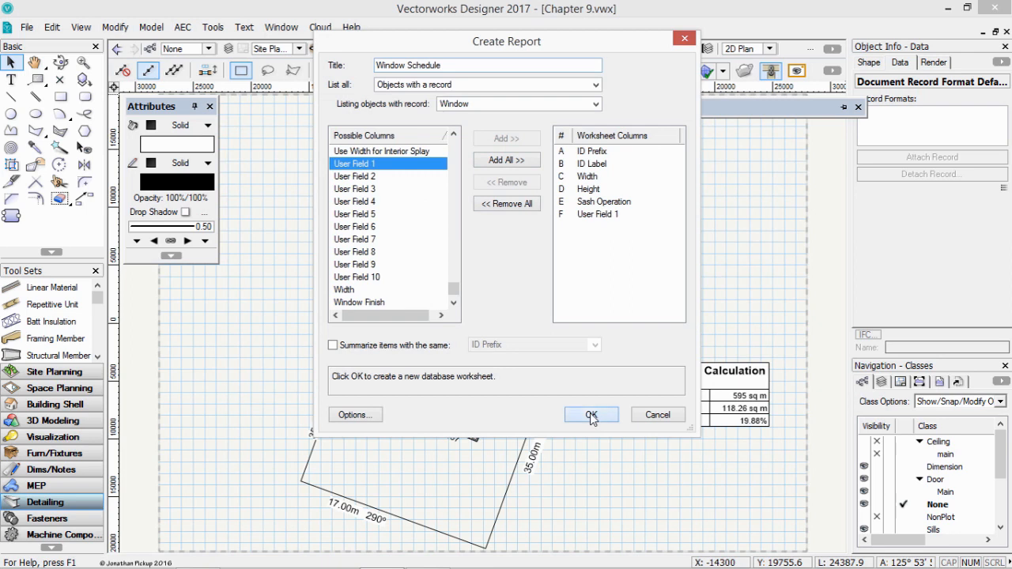
Generate the worksheet, autofit column A, narrow column B and rename headers to No. and Lintel.
click(592, 415)
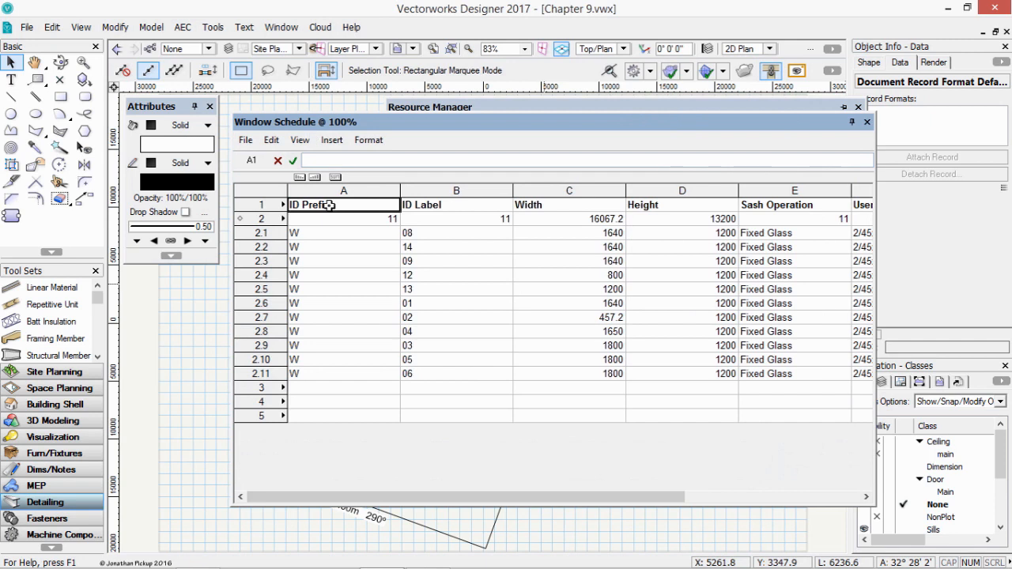
double_click(310, 205)
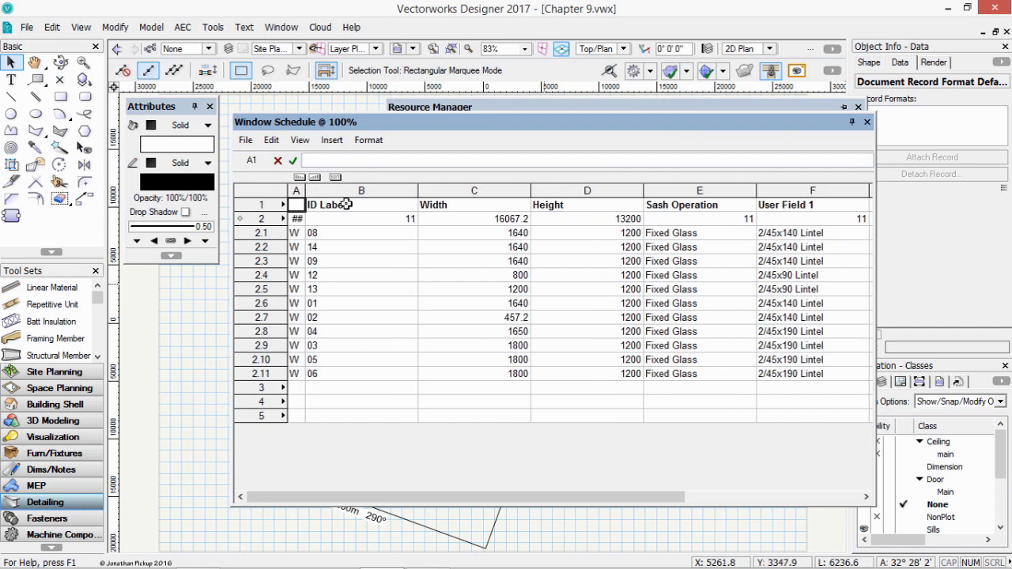
click(361, 205)
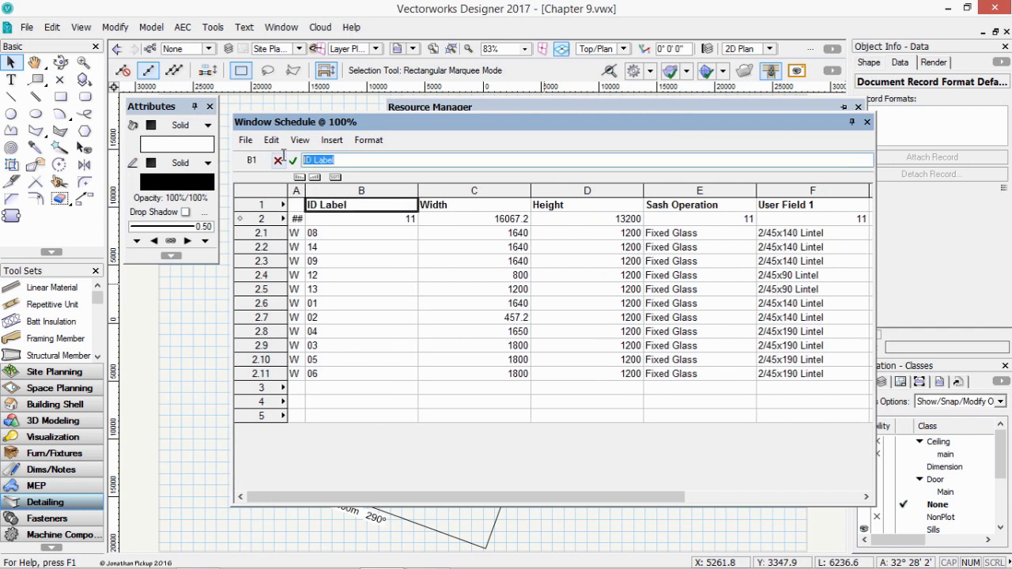
text(Window)
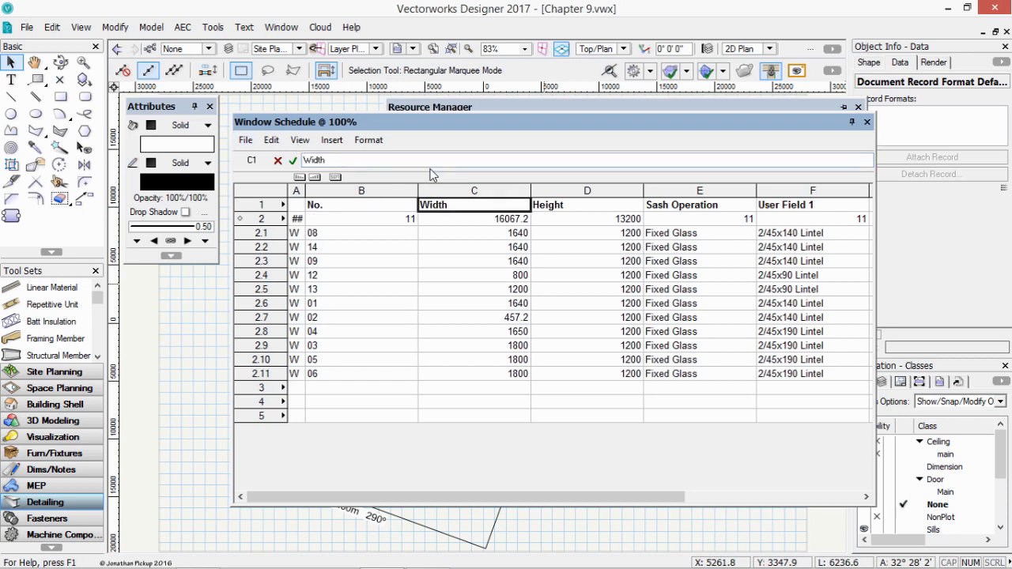
drag(411, 190, 362, 189)
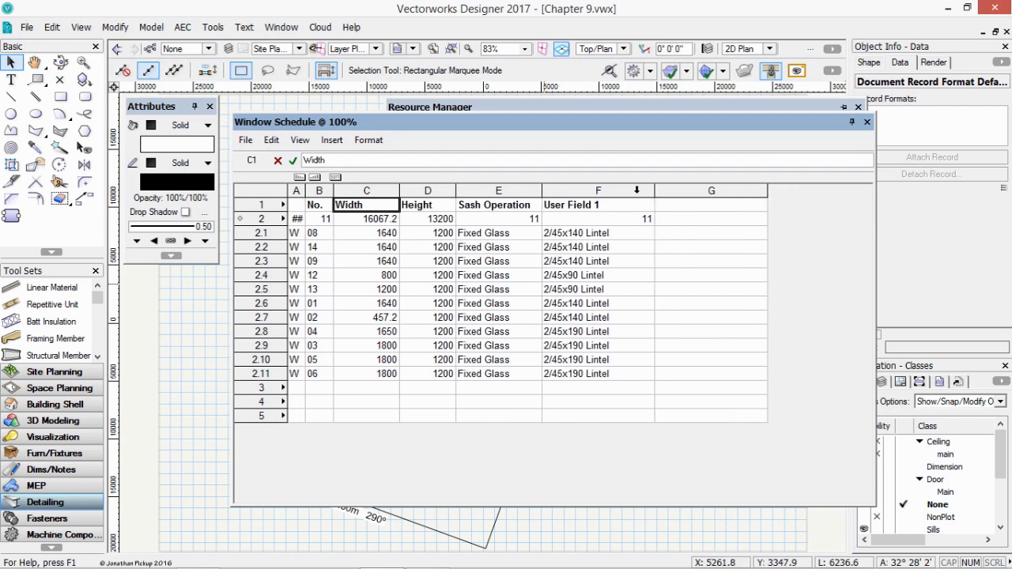
click(598, 205)
text(Lintel)
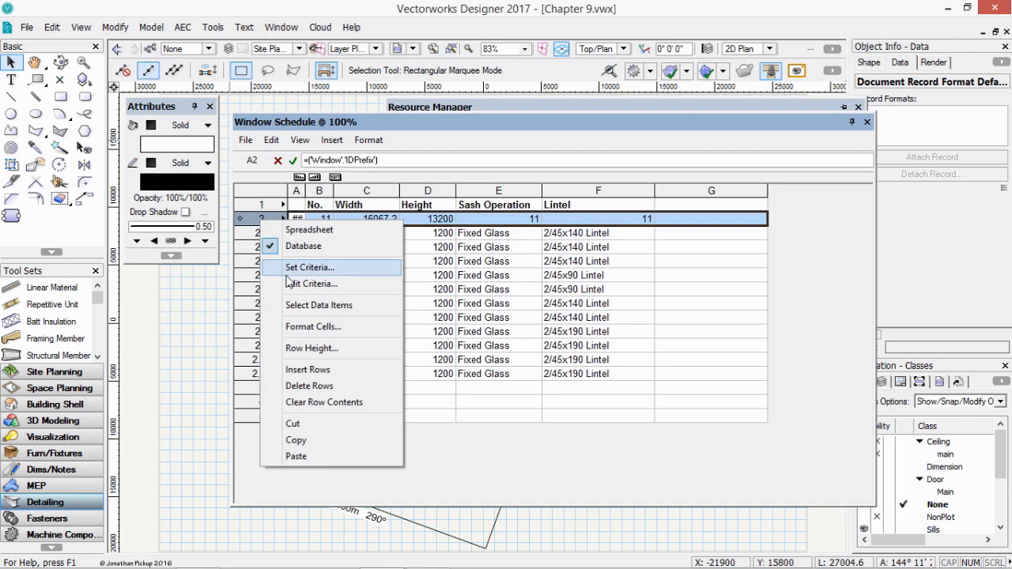
In the database row criteria, exclude both kinds of design layer viewport objects.
click(310, 267)
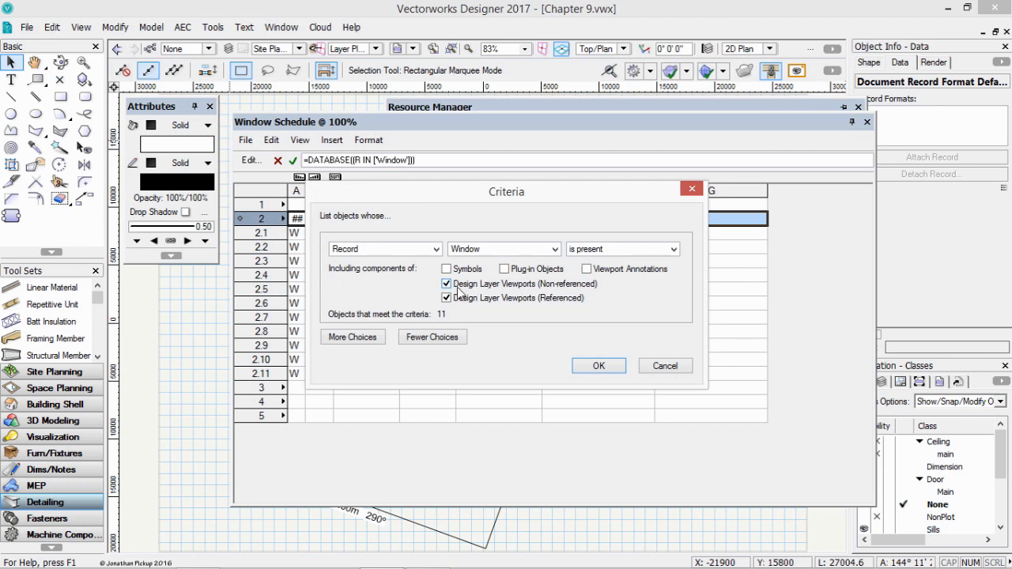
click(446, 284)
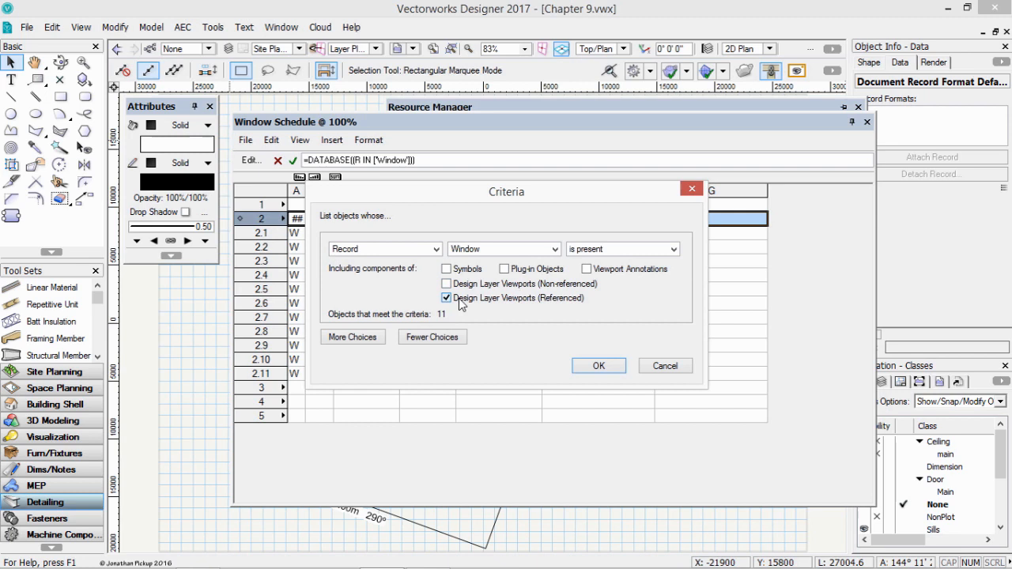
click(446, 297)
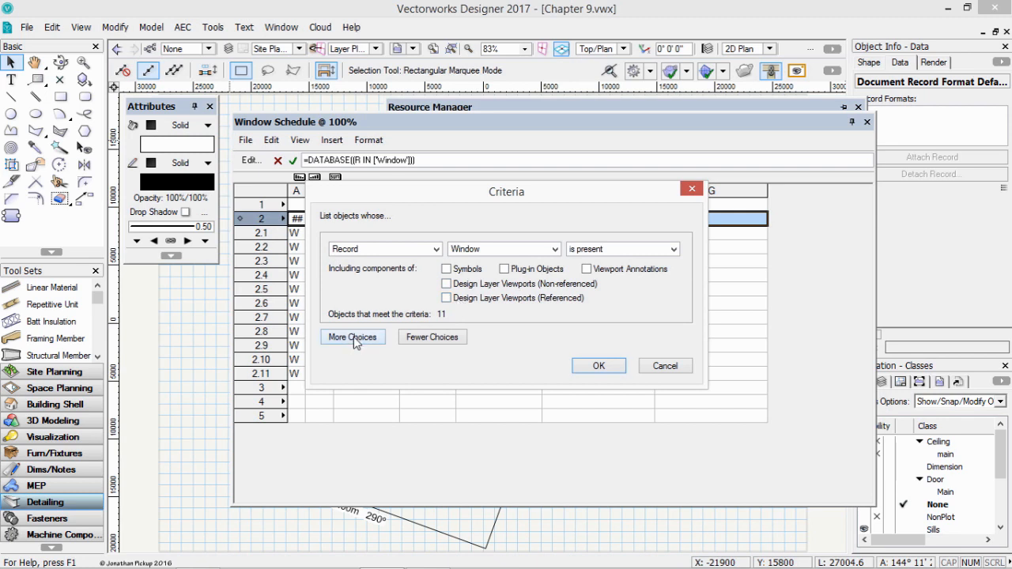
Add a second criterion Layer is Site Plan Areas and apply the criteria.
click(351, 337)
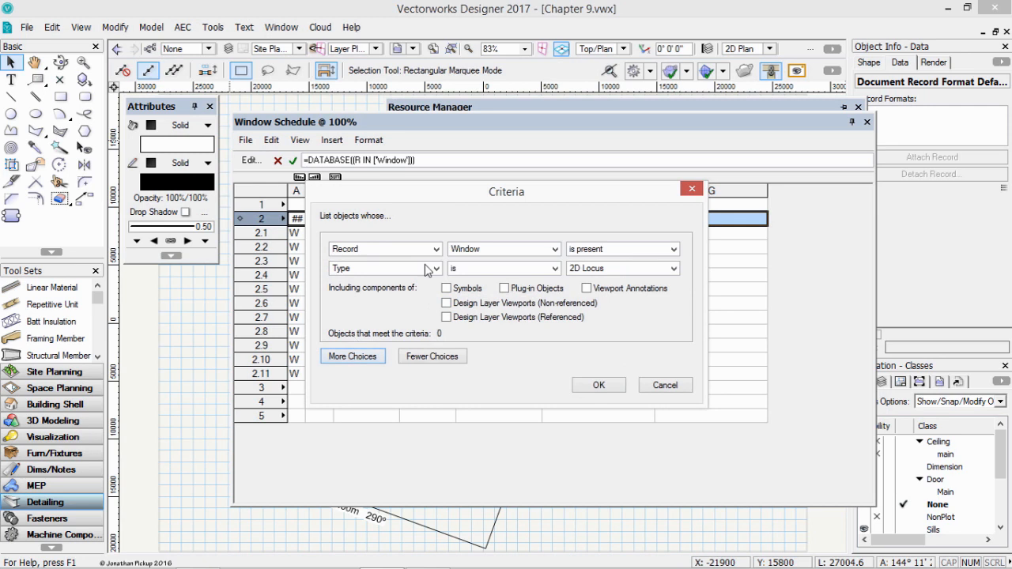
click(382, 249)
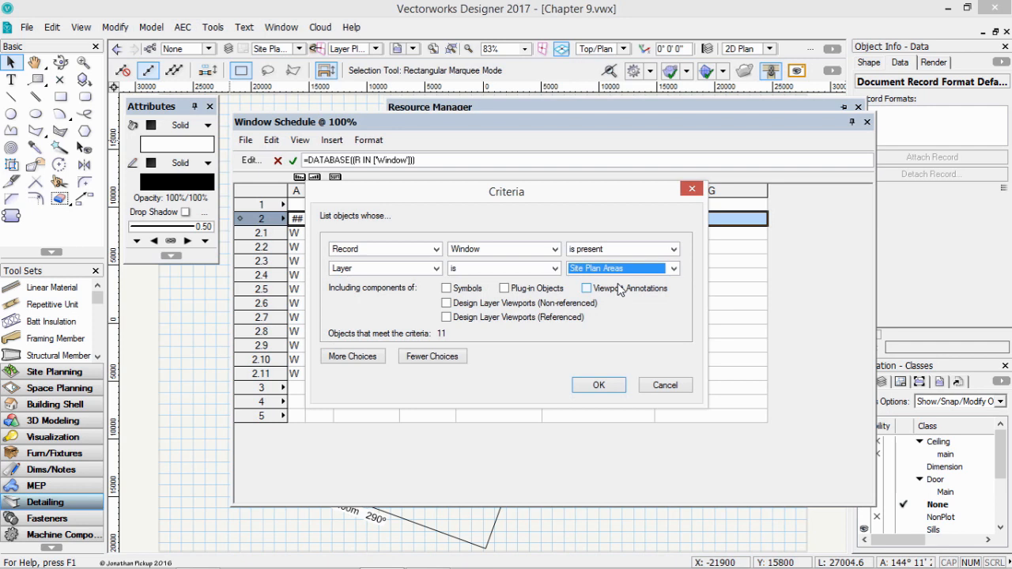
click(585, 287)
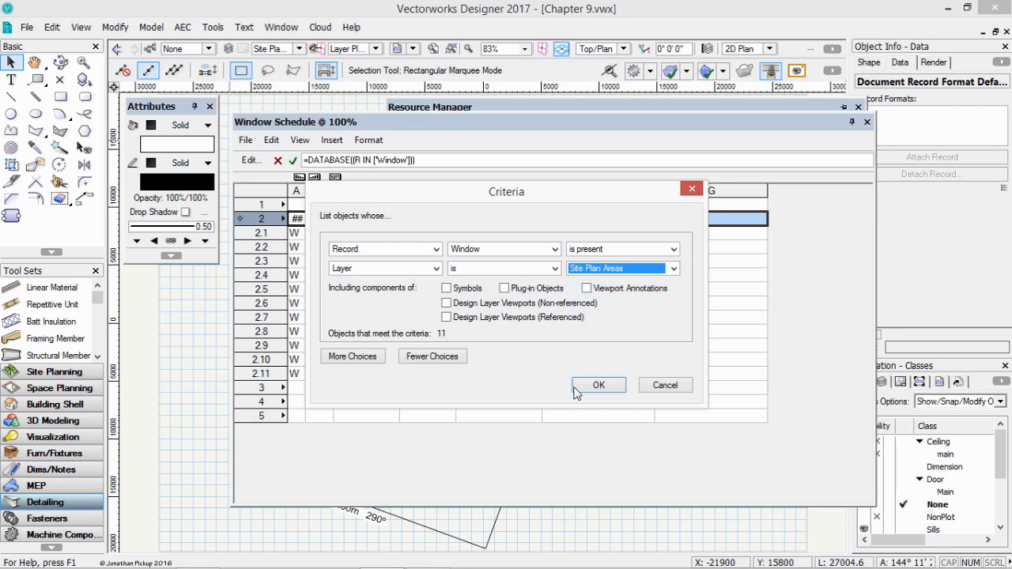
click(598, 386)
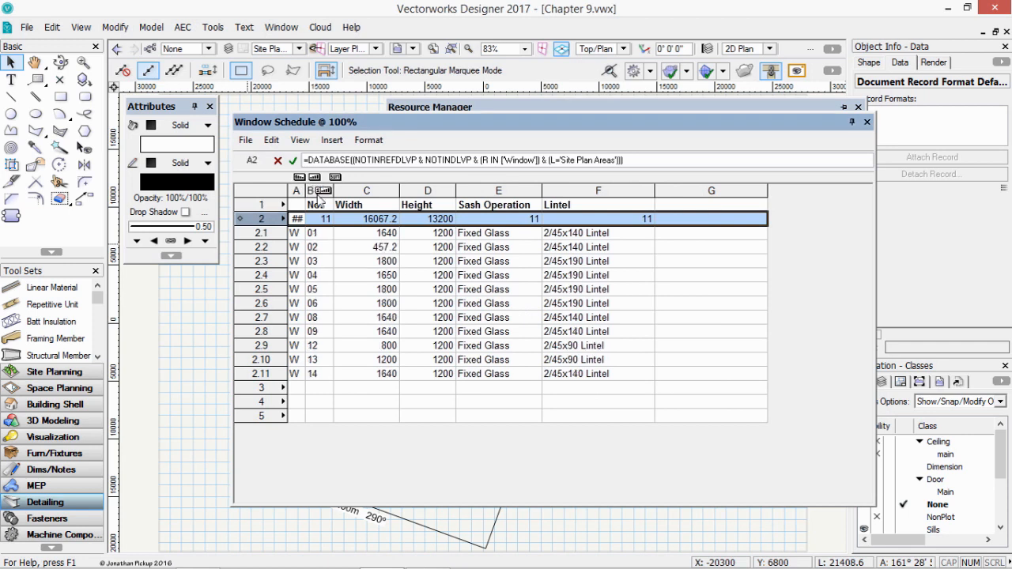
mouse_move(275, 304)
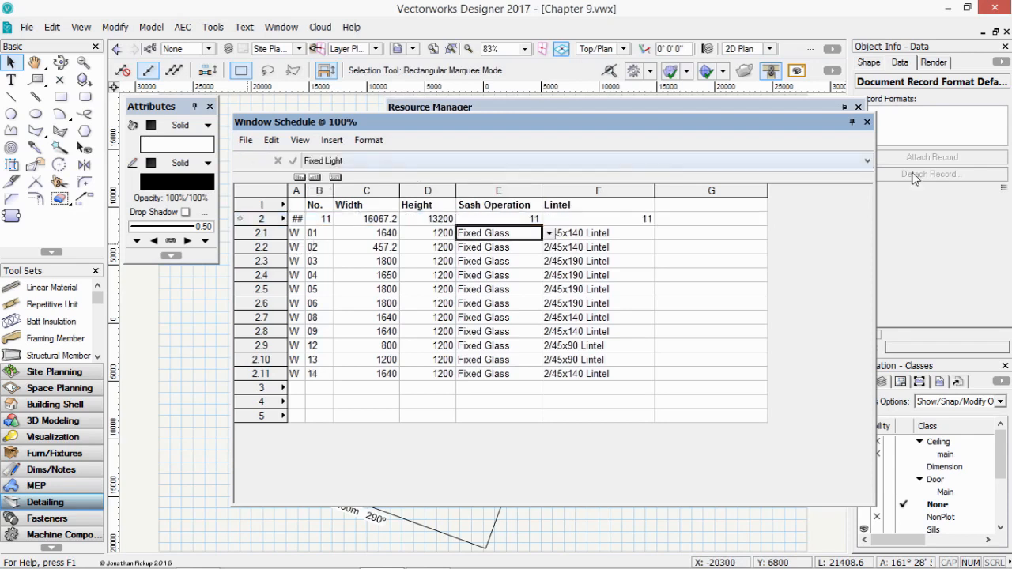
Change window 01's Sash Operation entry to Awning in the schedule.
click(865, 161)
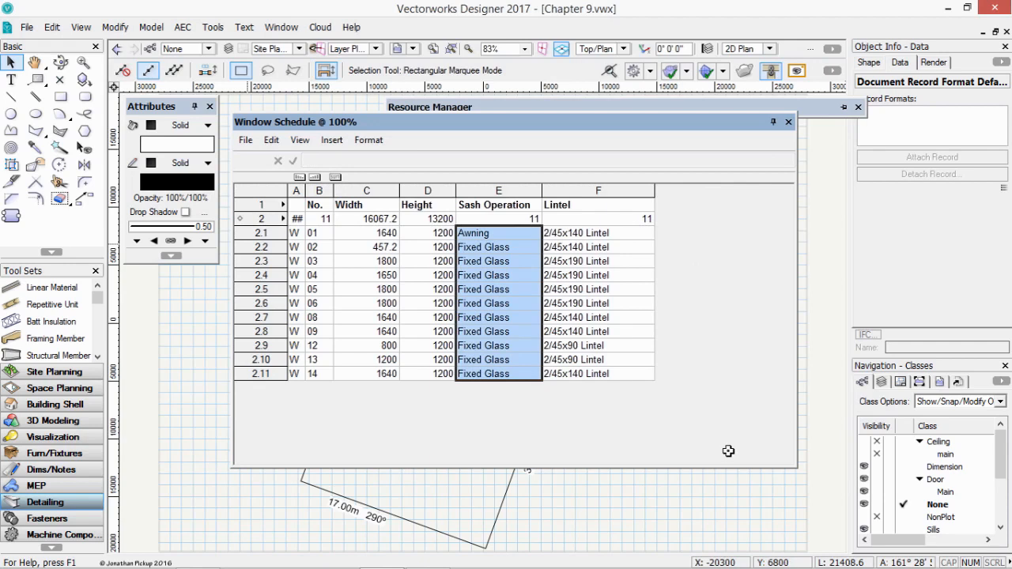
mouse_move(789, 458)
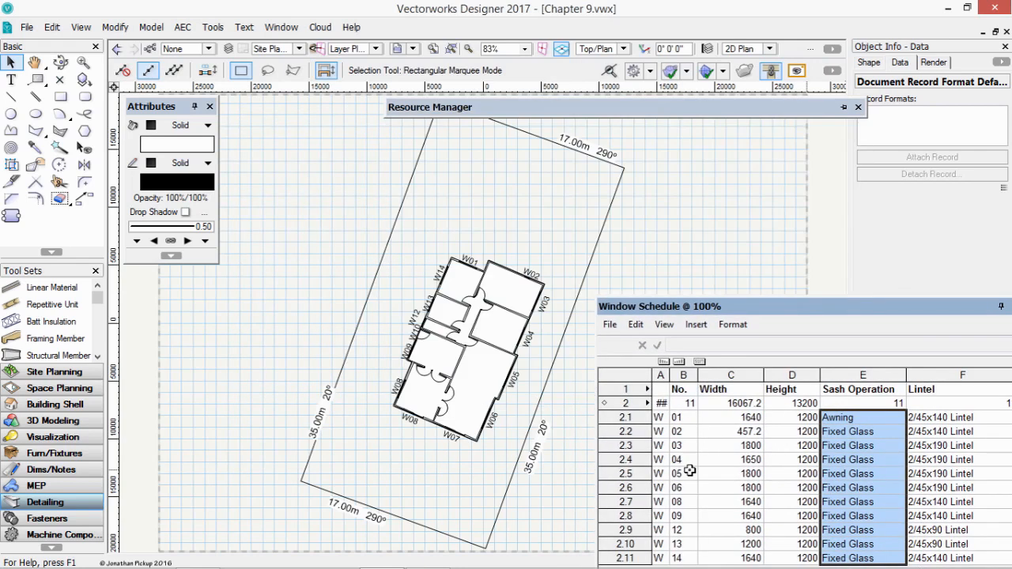
Locate window W02 from its Width cell and set its width to 600.
click(731, 430)
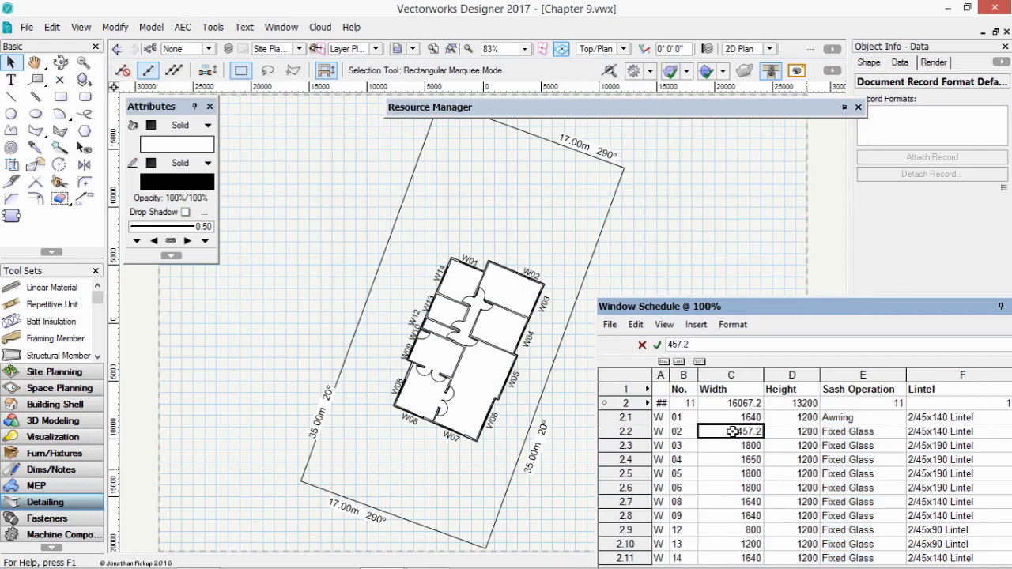
right_click(730, 430)
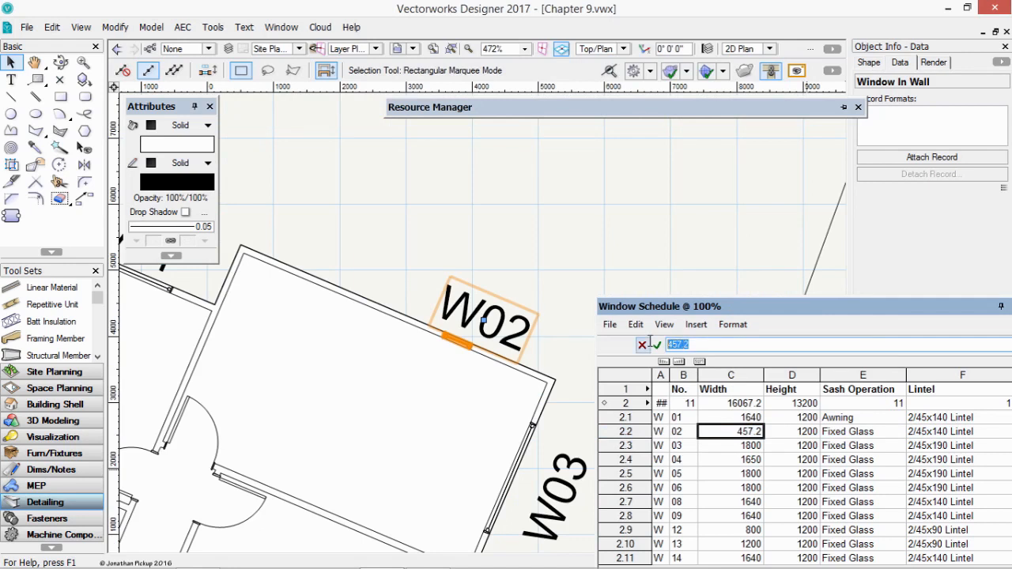
text(6)
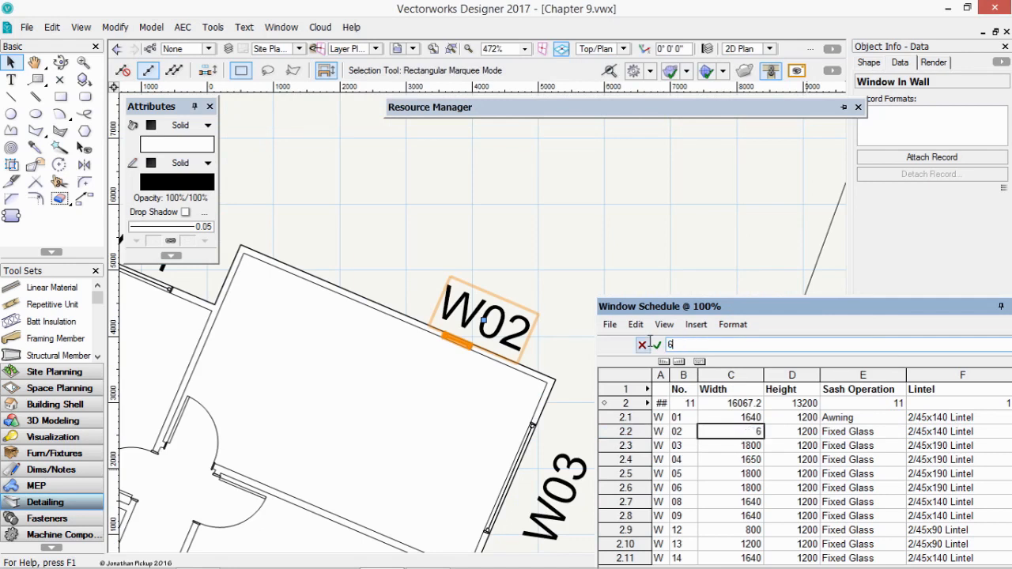
text(00)
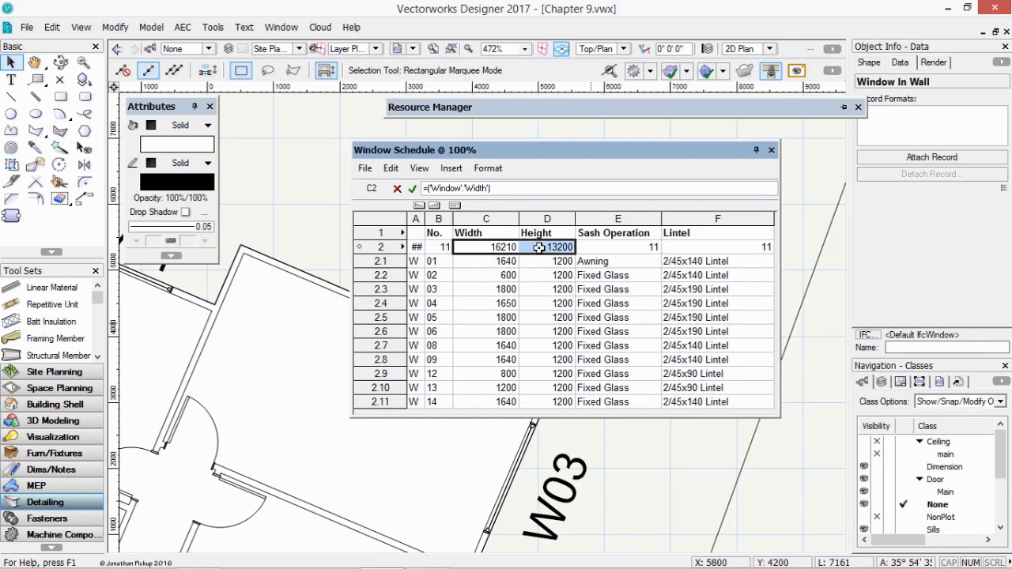
Format the Width total cell C2 as a Dimension number.
right_click(557, 247)
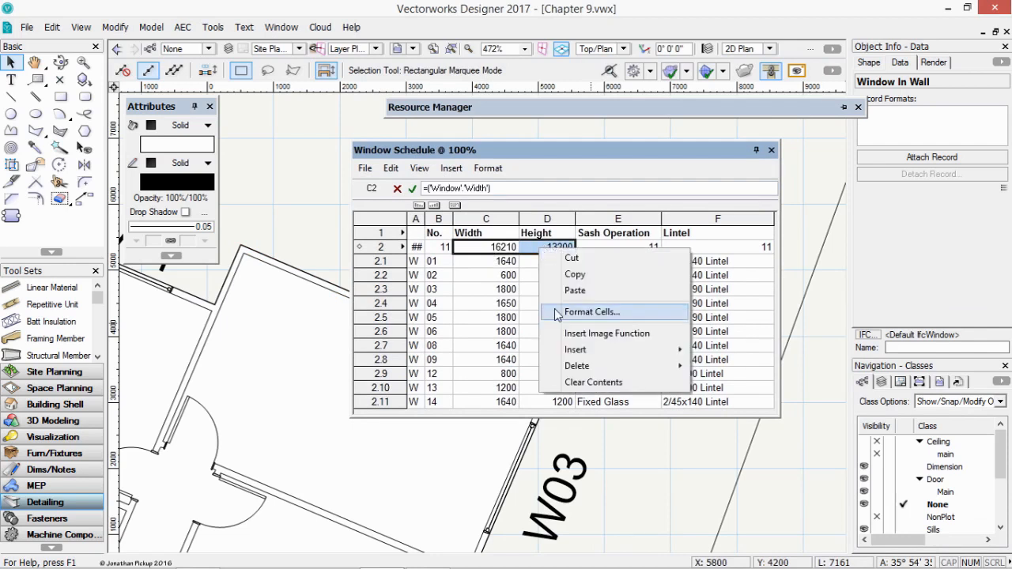
click(591, 312)
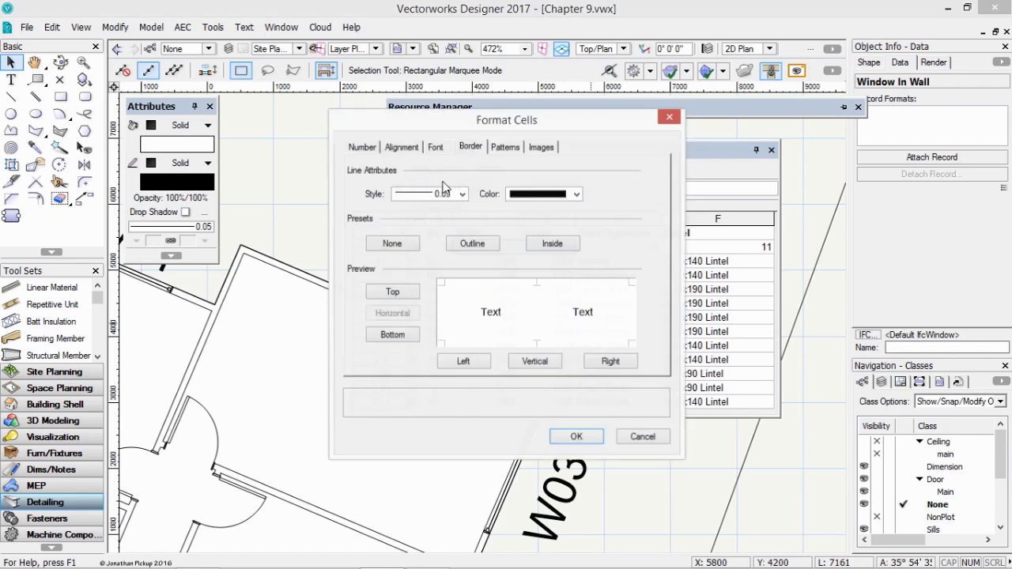
click(360, 146)
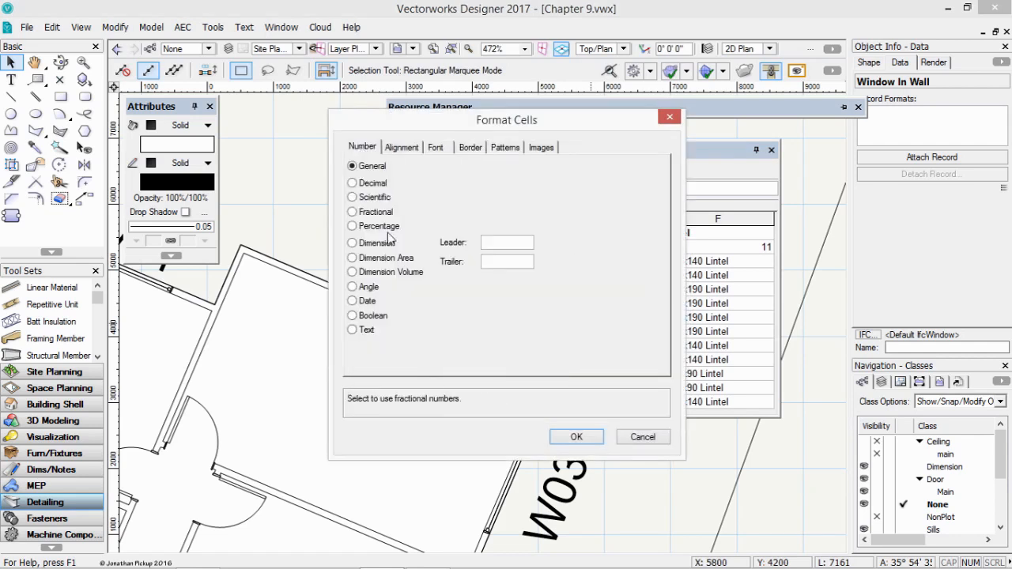
click(351, 244)
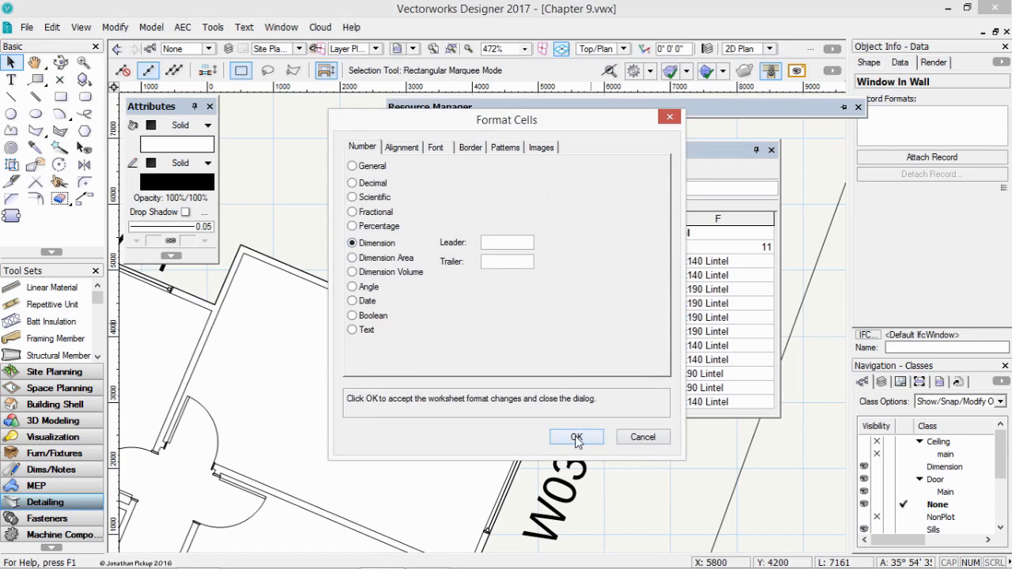
click(575, 437)
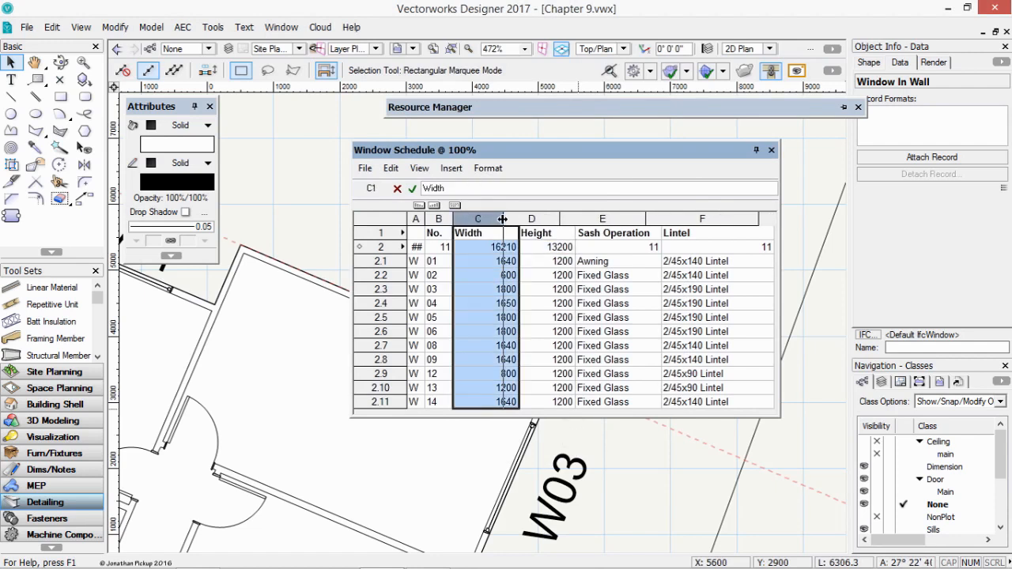
Narrow the Width column by dragging its border.
click(530, 233)
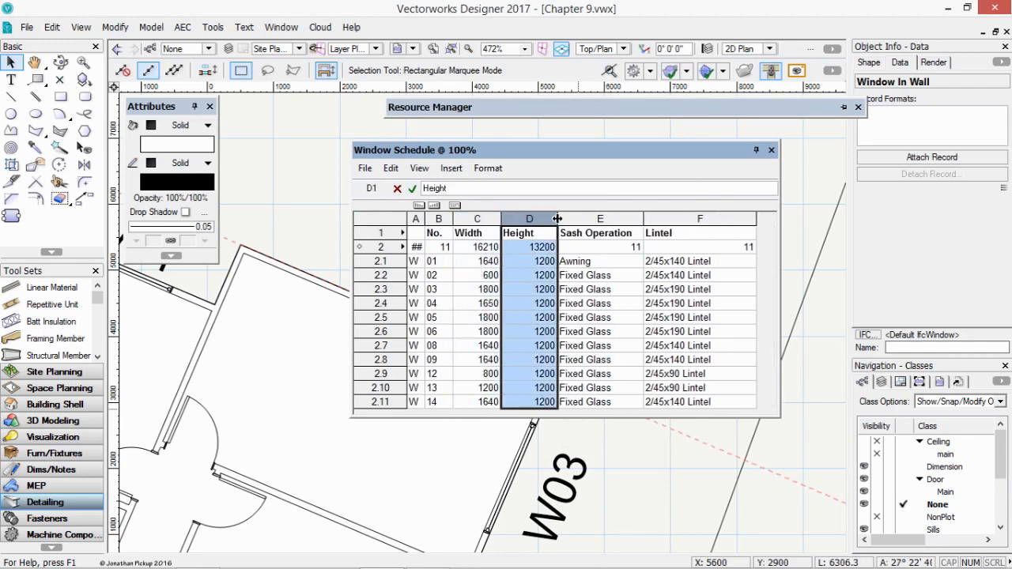
drag(557, 218, 541, 219)
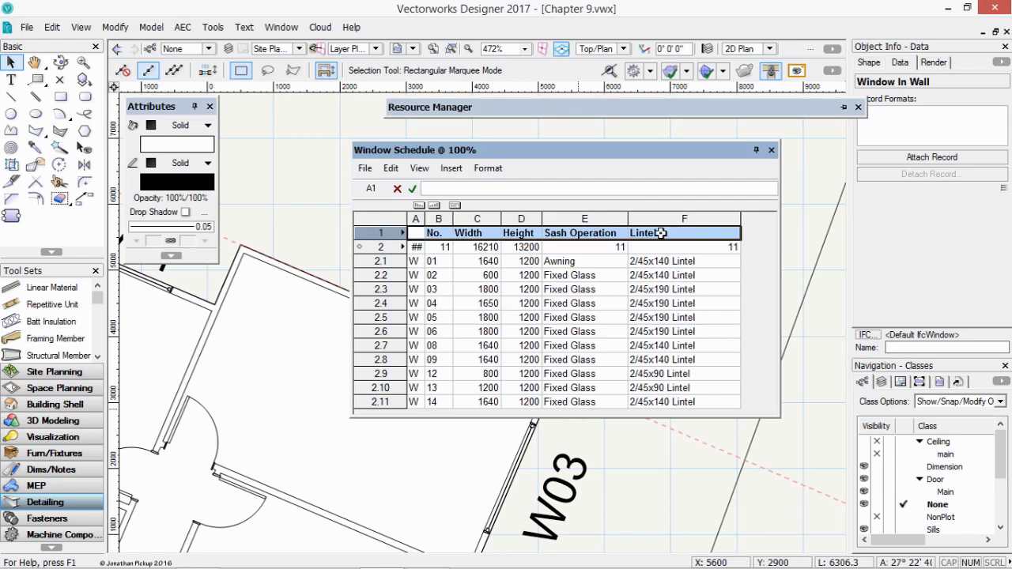
Give header row 1 a solid gray background fill via Format Cells Patterns.
right_click(661, 233)
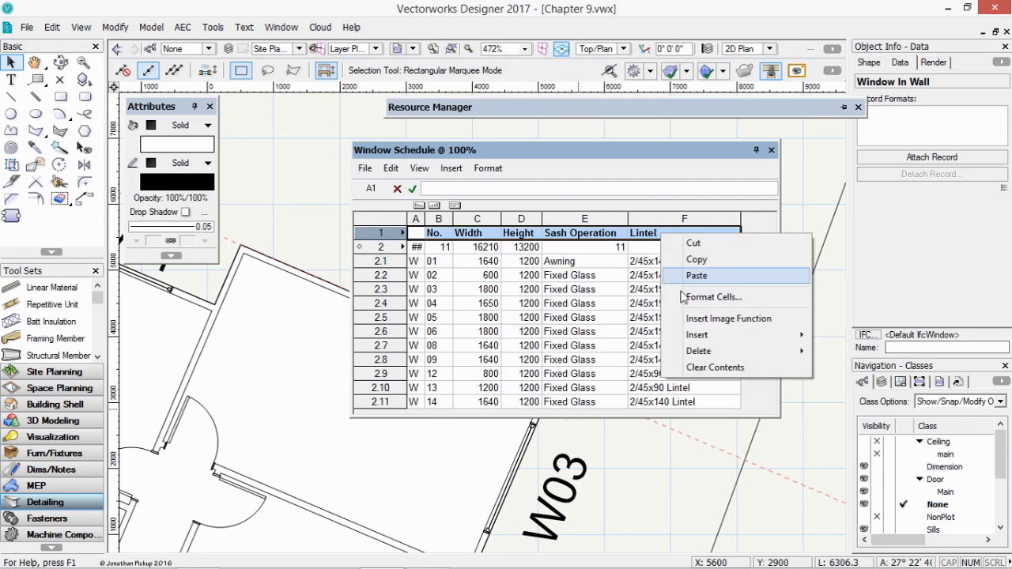
click(695, 275)
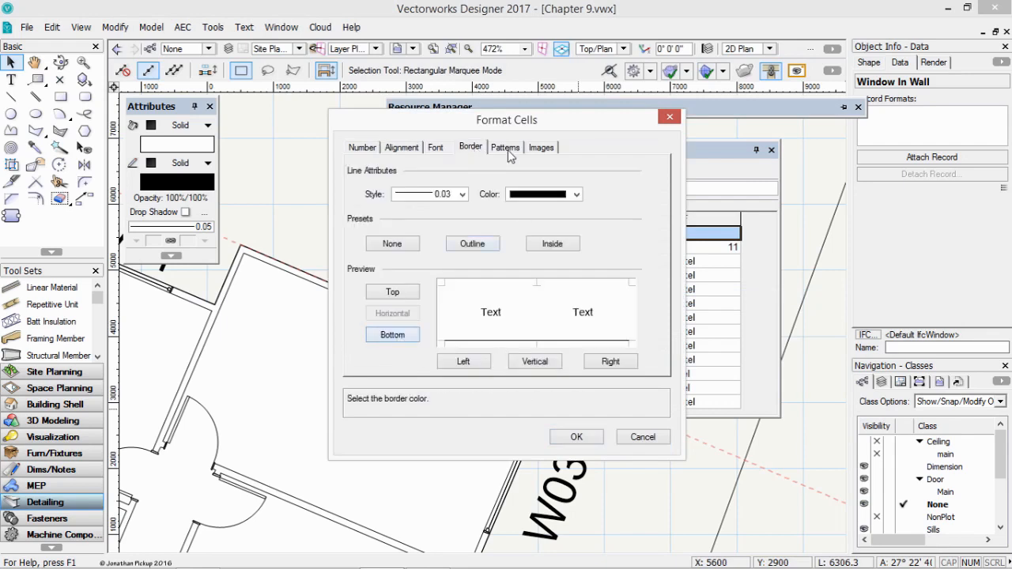
click(506, 147)
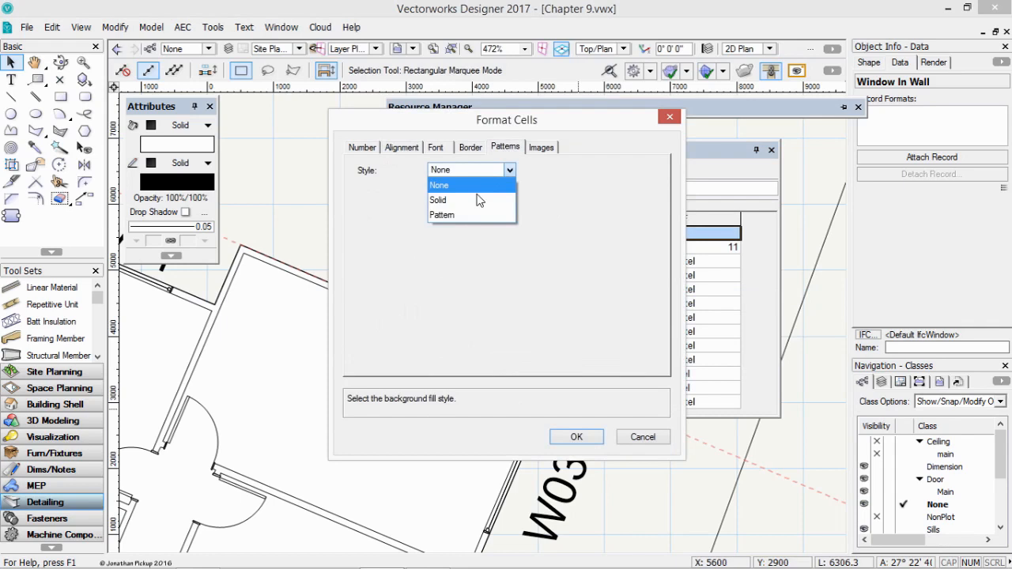
click(438, 199)
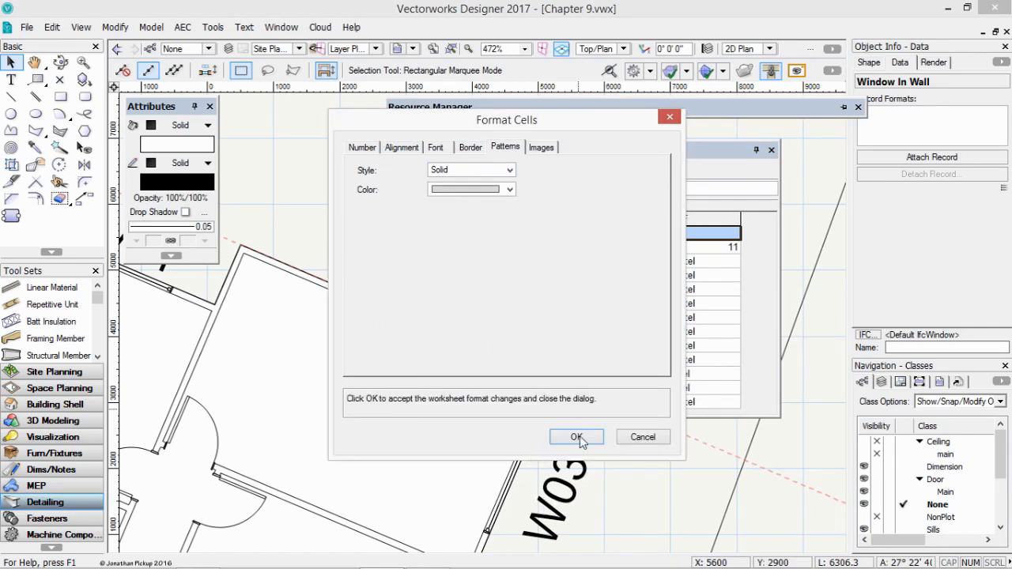
click(576, 436)
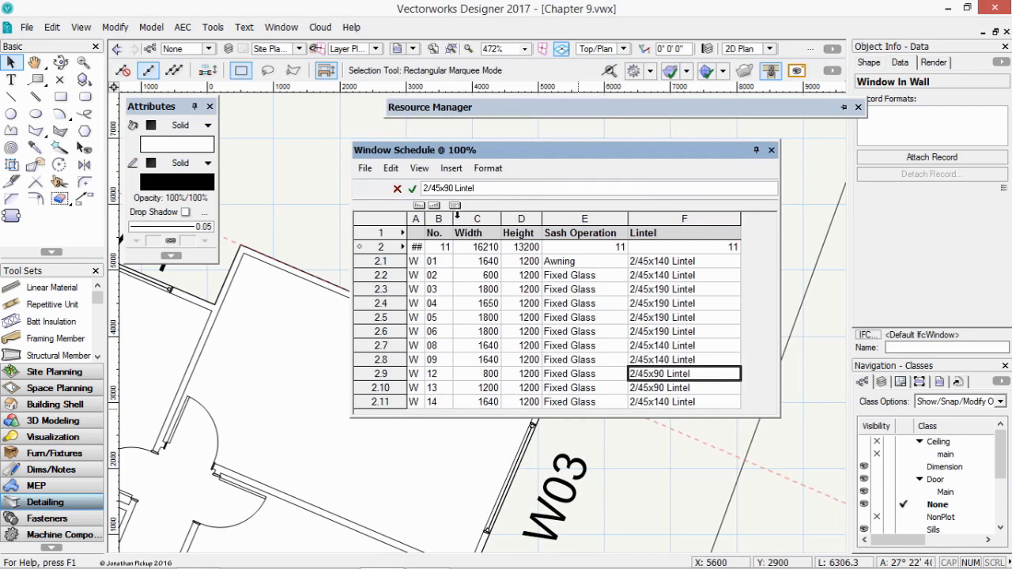
Collapse the database summary row 2 and close the Window Schedule worksheet.
click(419, 168)
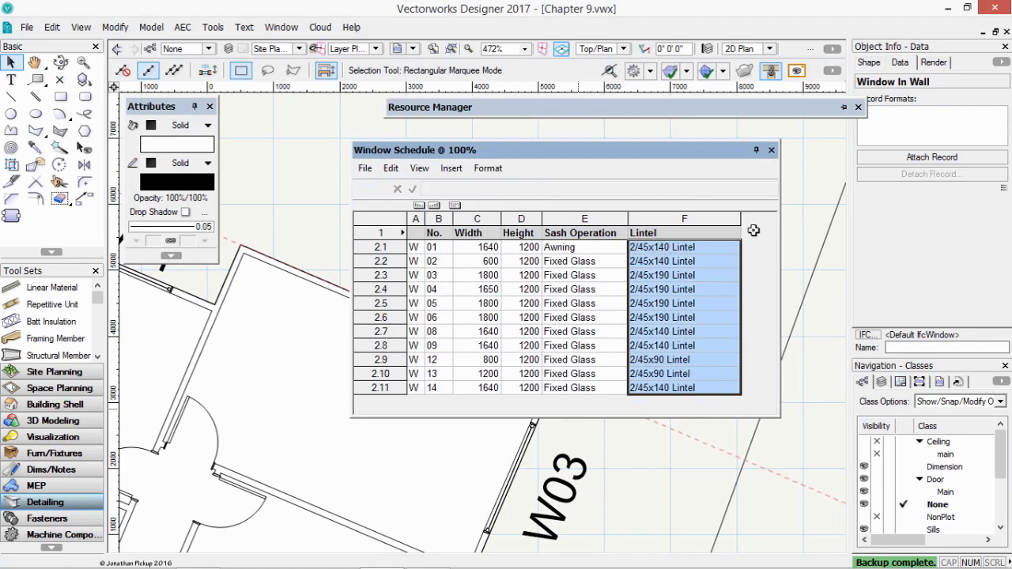
mouse_move(419, 247)
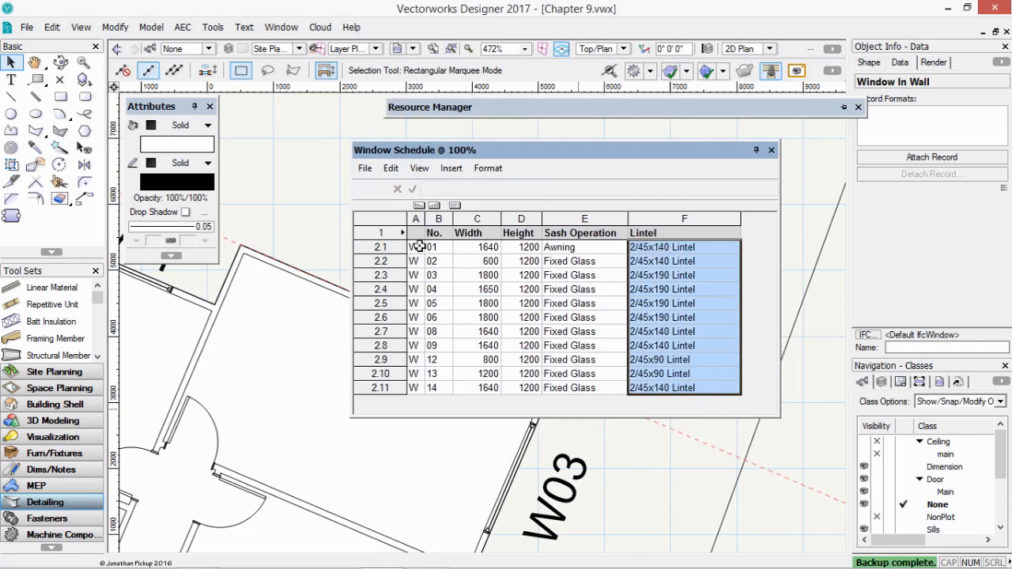
mouse_move(411, 247)
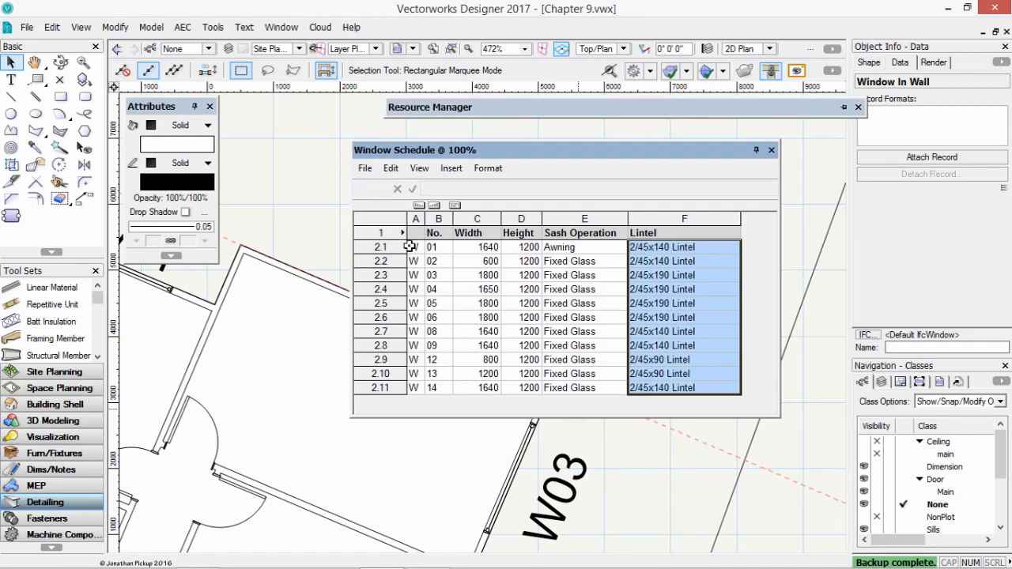
click(419, 167)
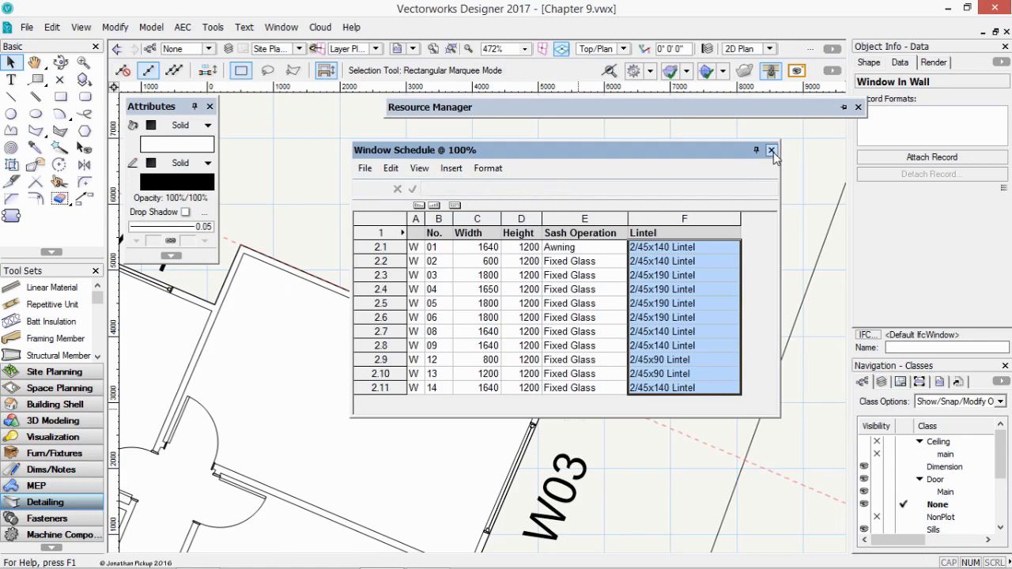
click(772, 150)
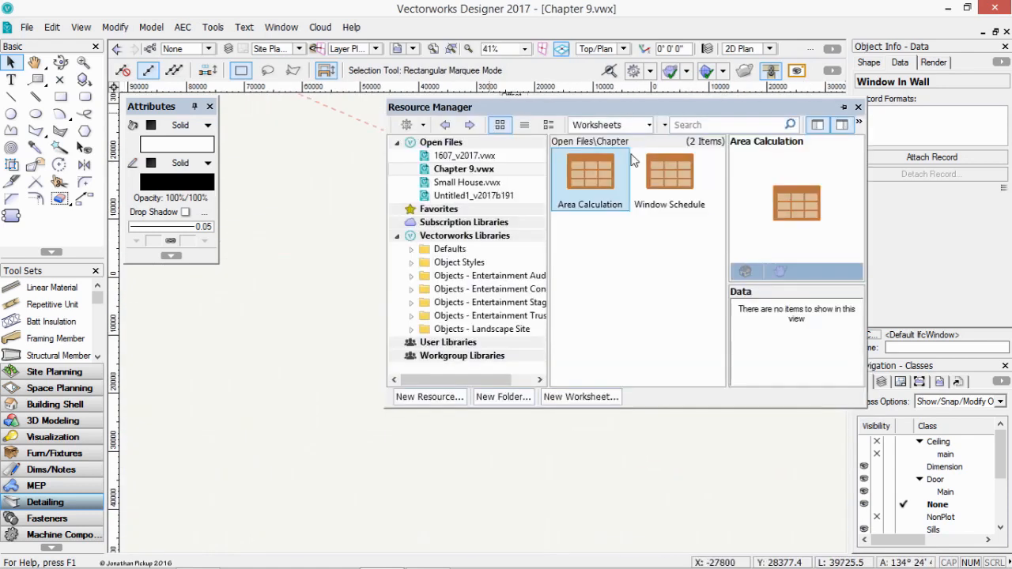
Place the Window Schedule worksheet from the Resource Manager onto the drawing beside the plan.
click(671, 172)
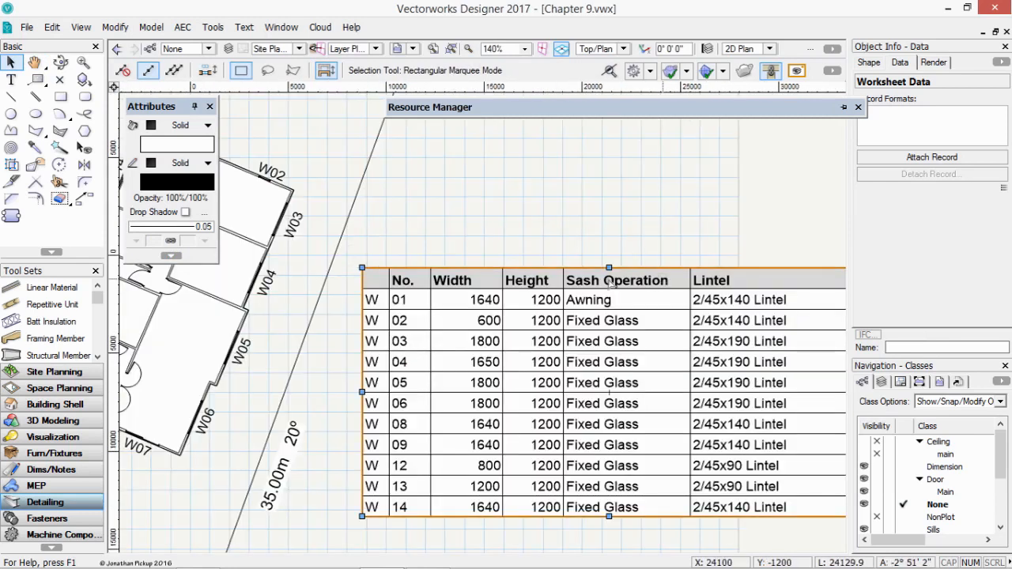
scroll(down, 3)
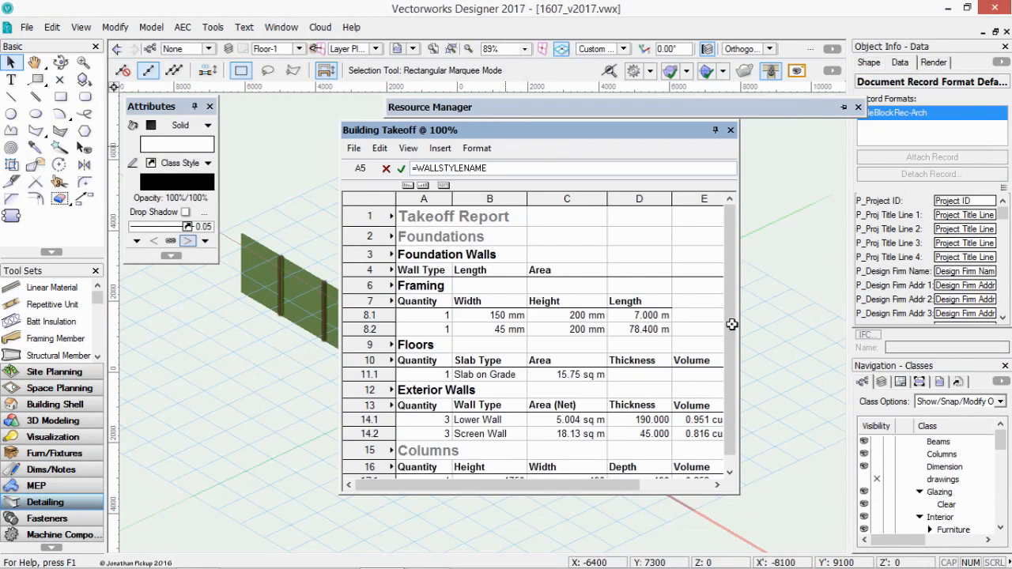
mouse_move(672, 471)
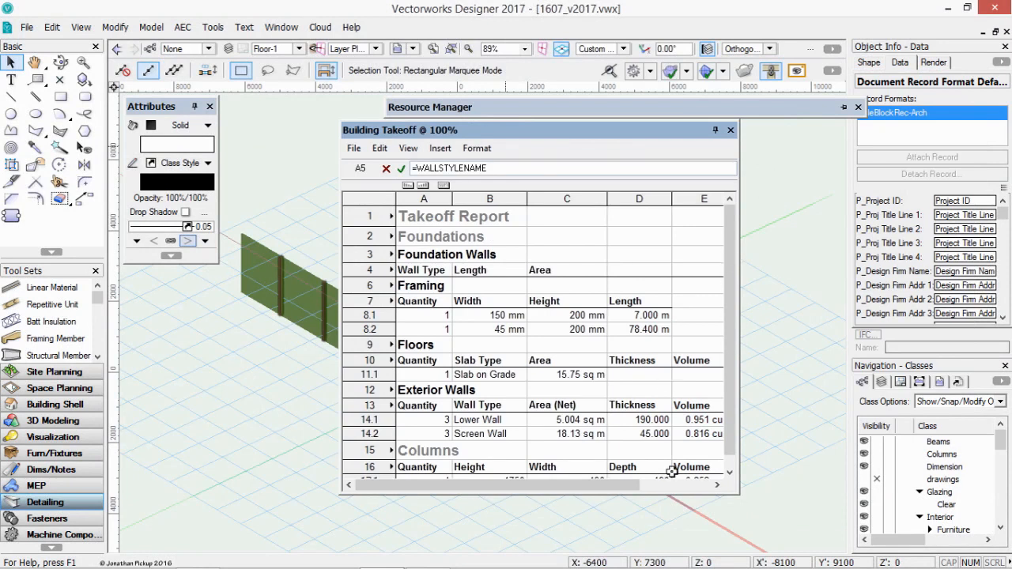
Scroll down through the Building Takeoff worksheet content.
scroll(down, 3)
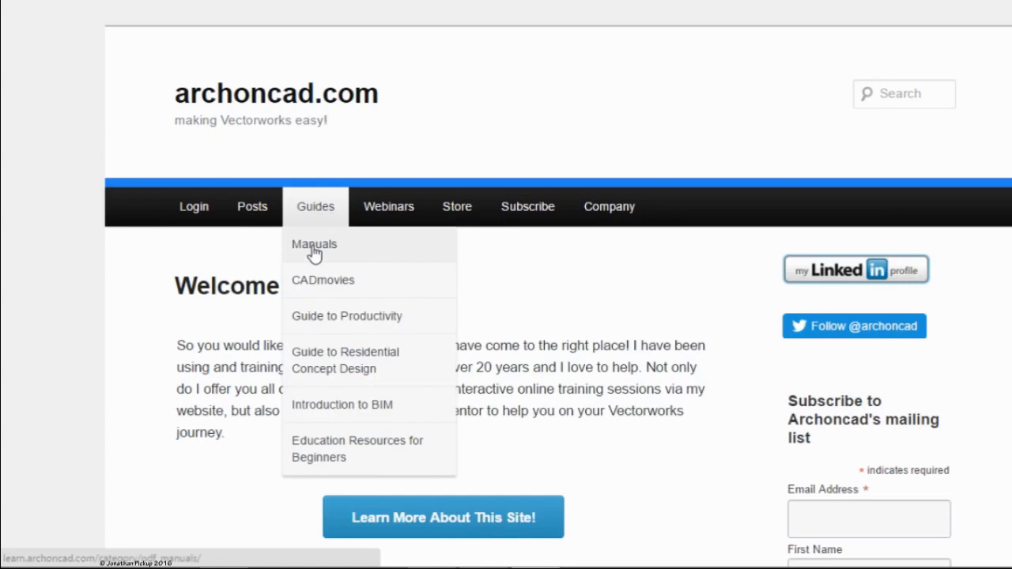
Go to the Manuals listing under Guides, then browse the Webinars menu categories.
click(313, 243)
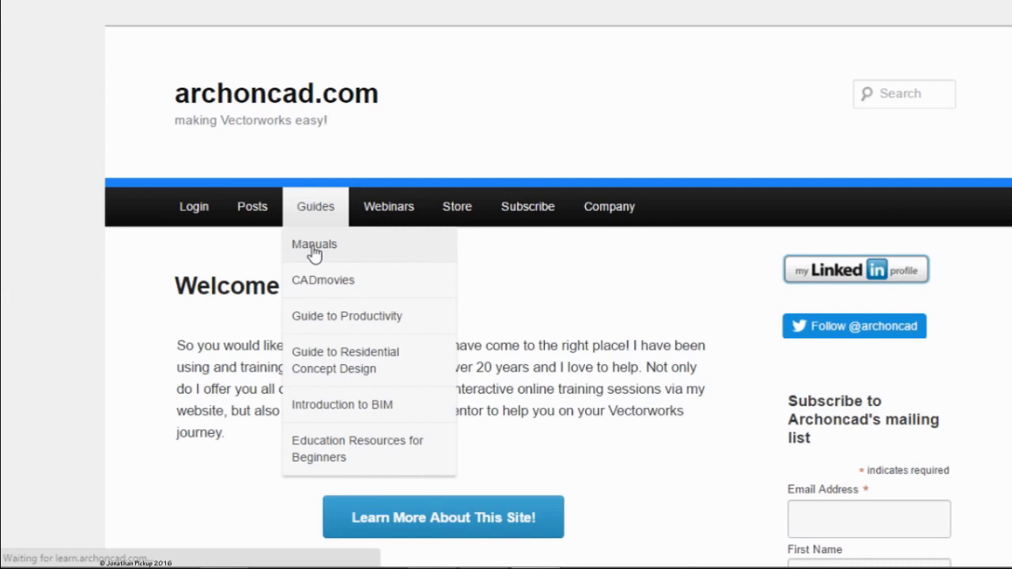
click(313, 243)
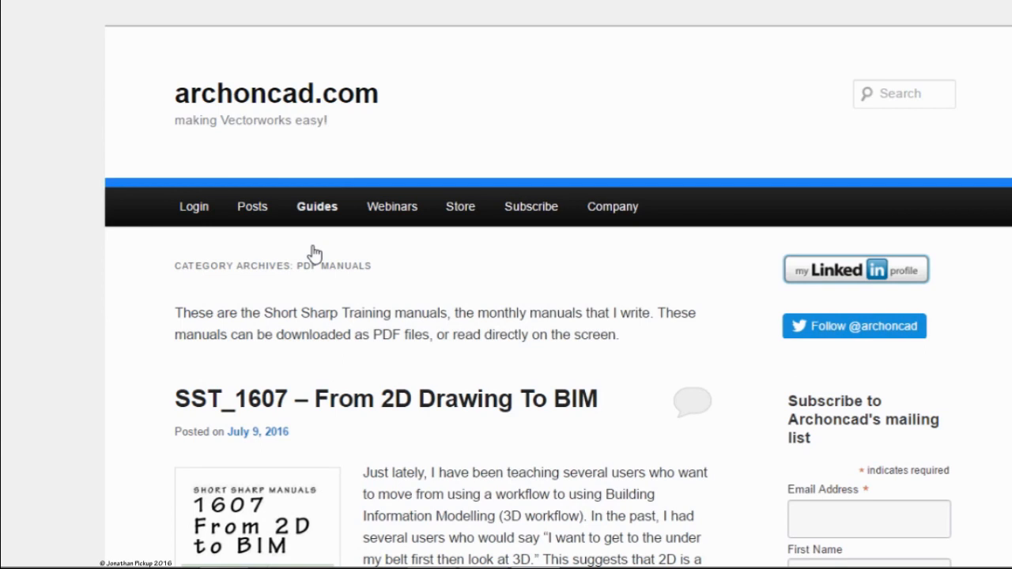
click(393, 206)
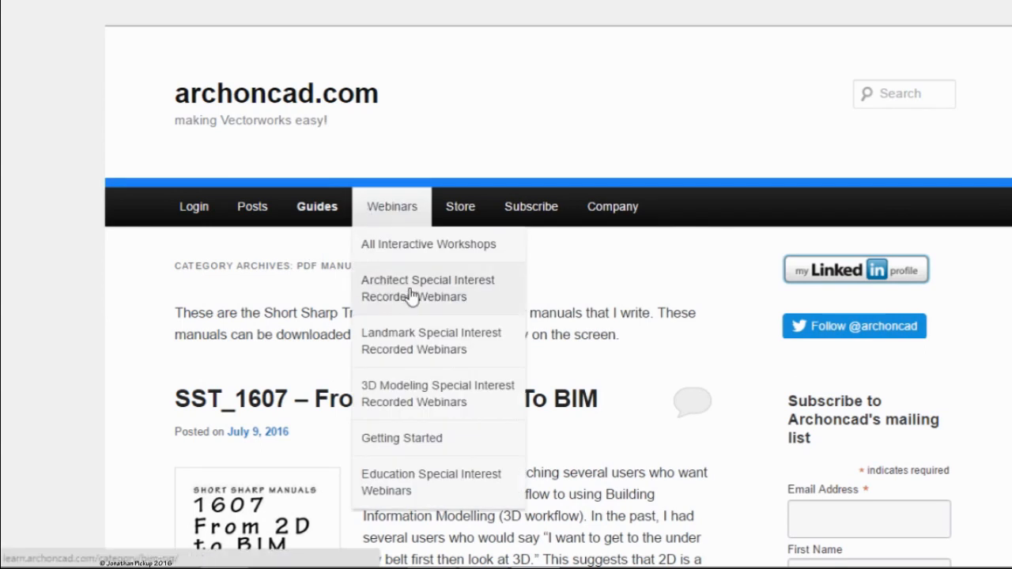